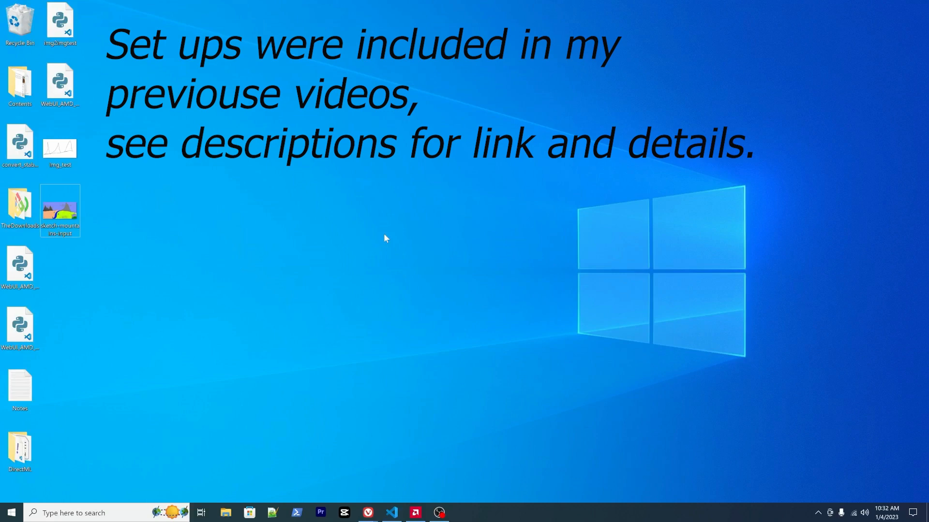
mouse_move(389, 242)
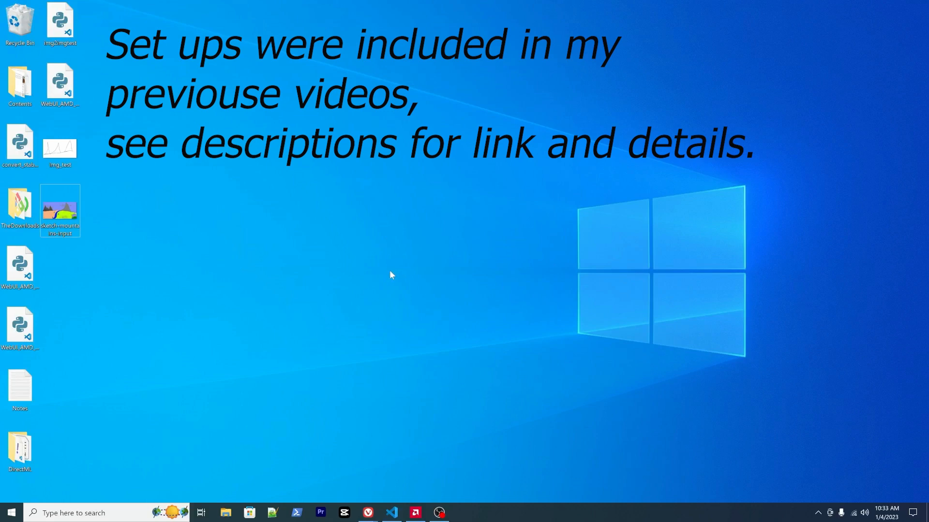
mouse_move(385, 335)
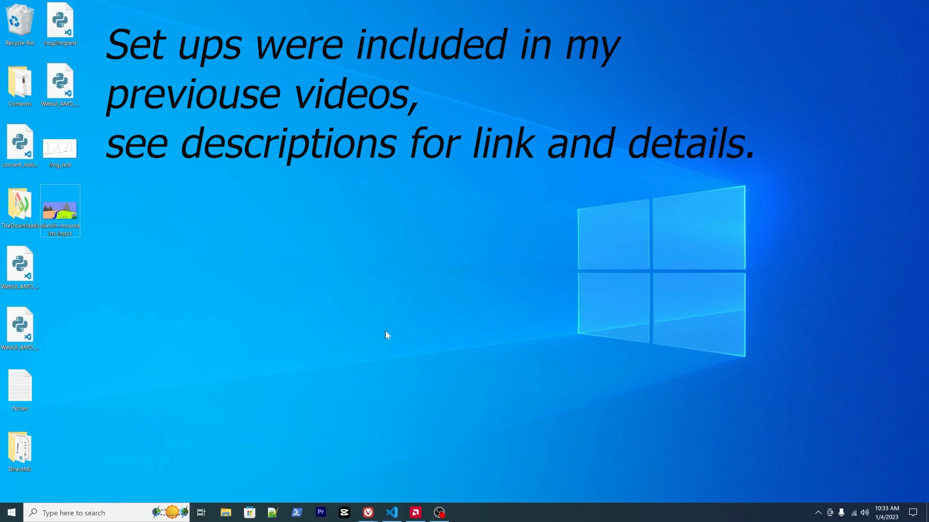
mouse_move(351, 336)
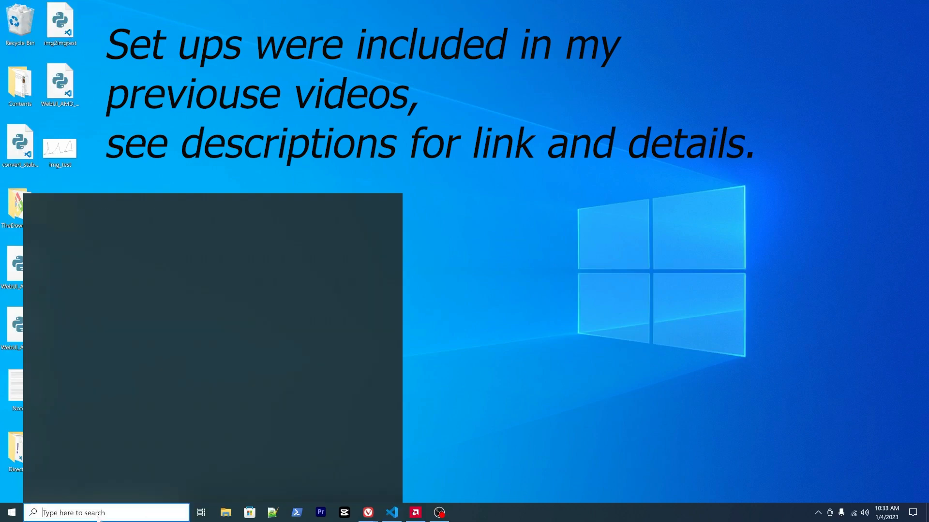
Launch Anaconda Prompt (Miniconda3) by searching 'min' from the taskbar.
left_click(106, 513)
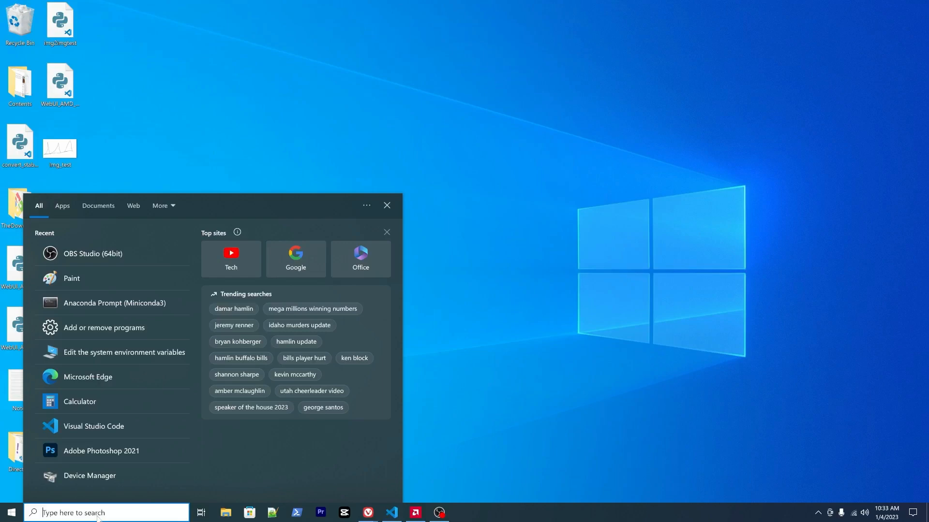
type("min")
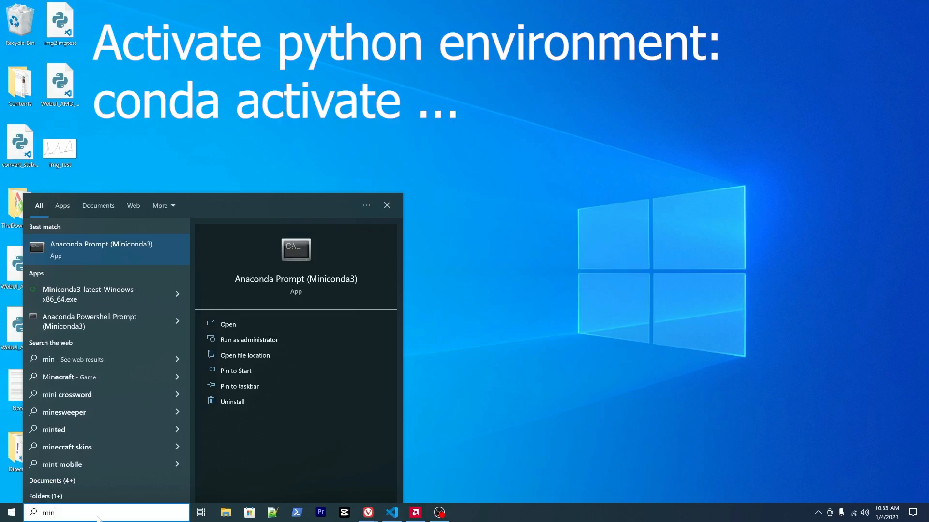
mouse_move(70, 263)
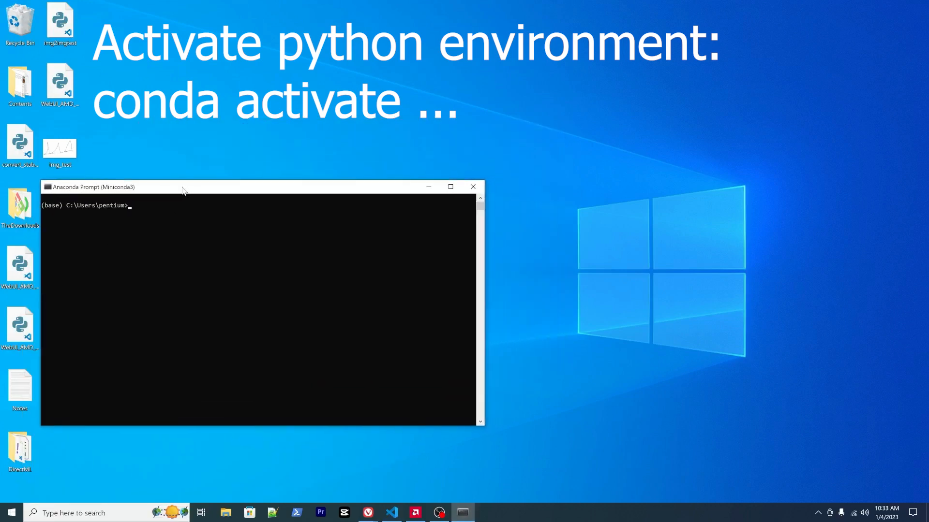
Run 'conda activate sd39' to activate the sd39 Python environment.
type("con")
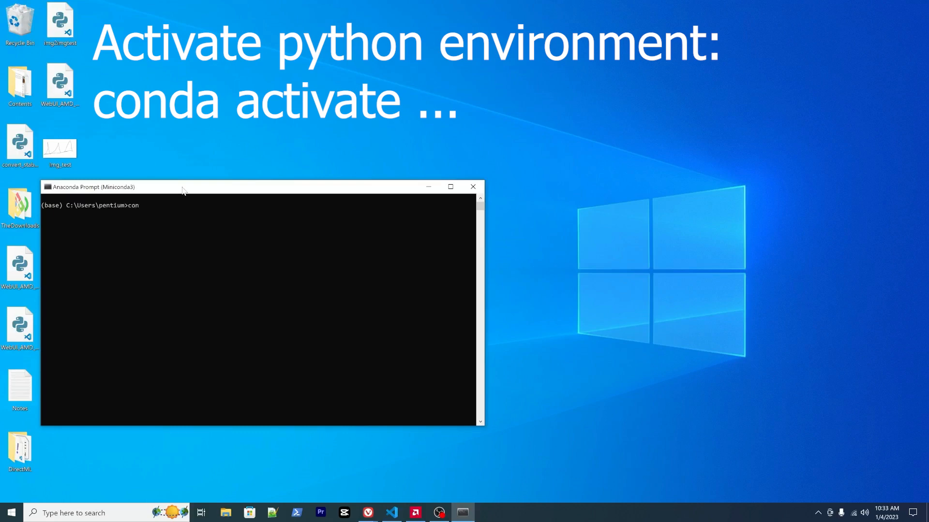
type("da")
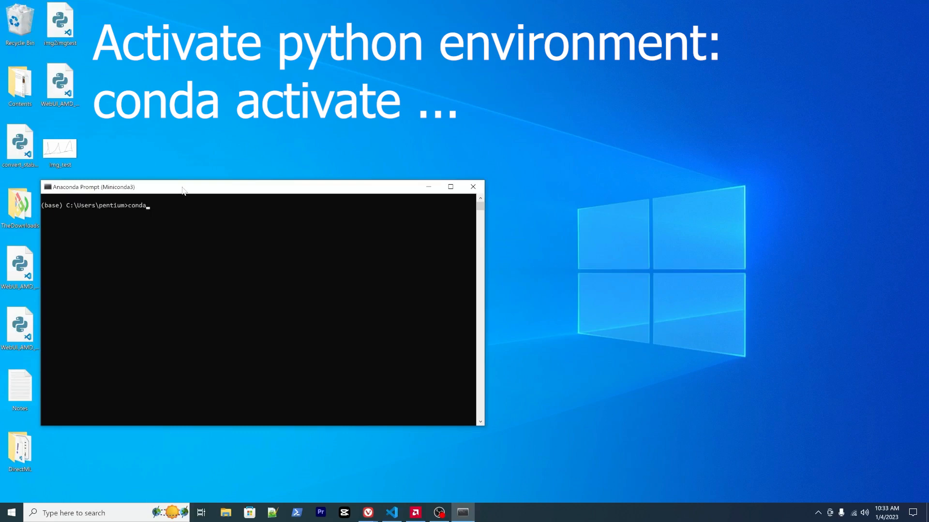
type("ac")
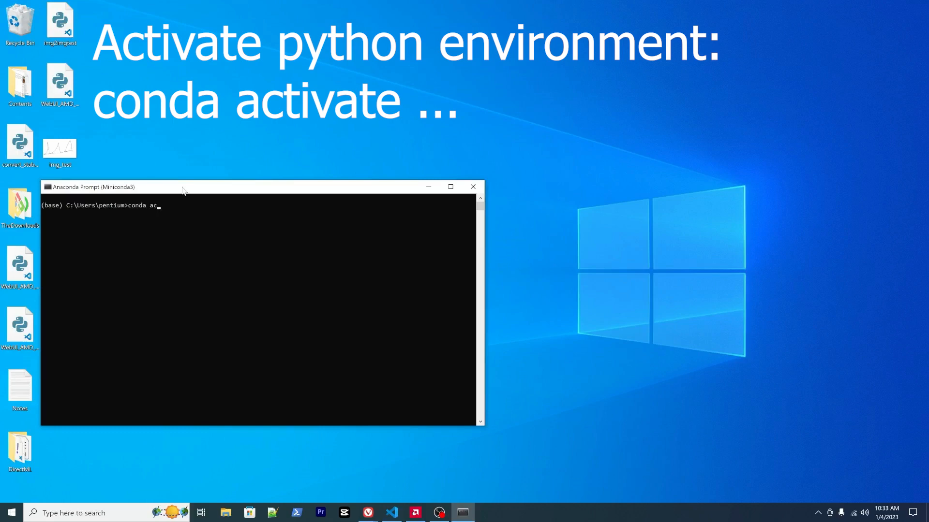
type("tivate sd")
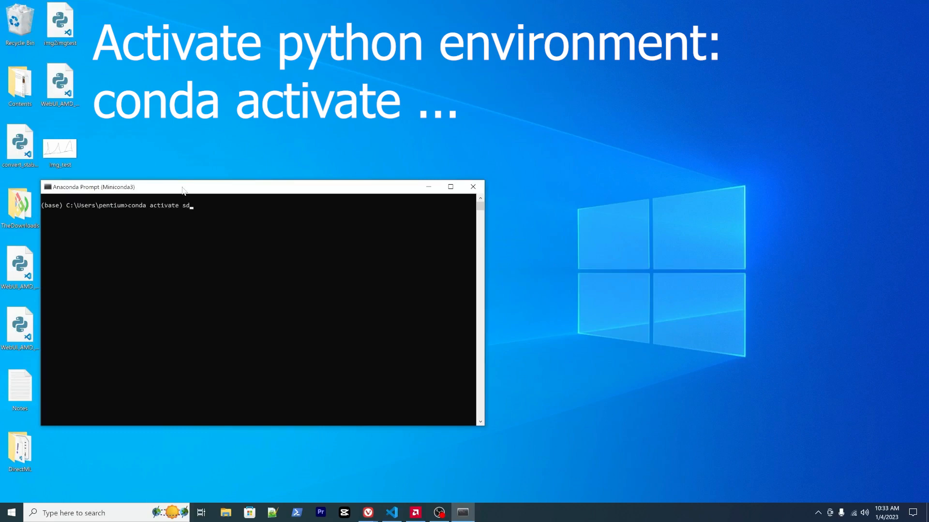
type("39")
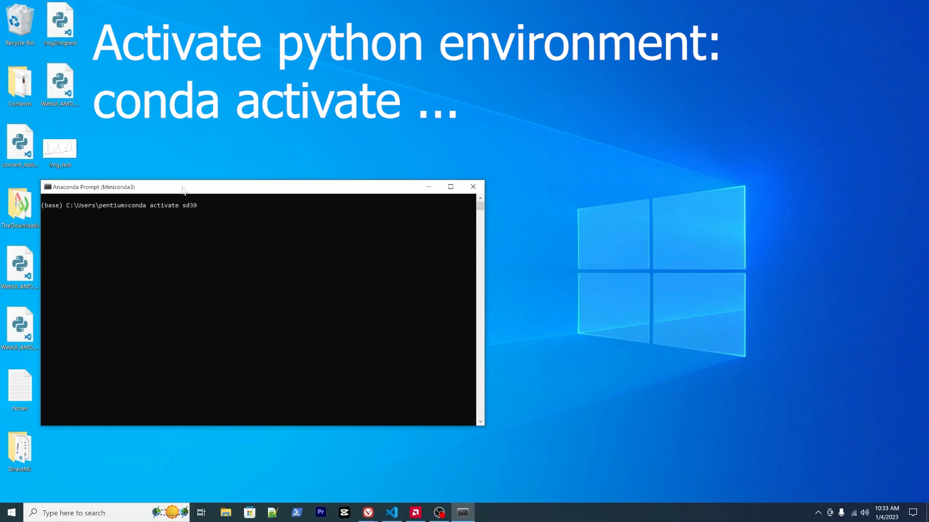
key("Return")
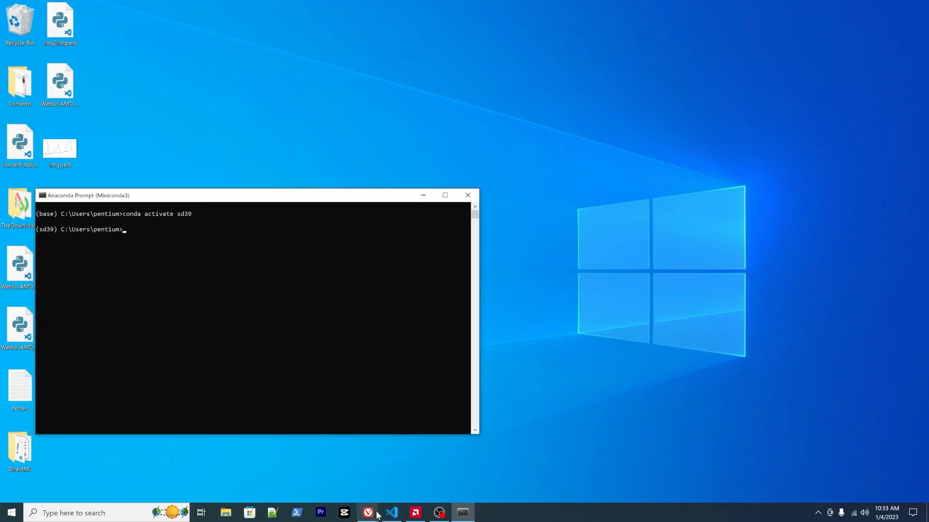
Review the WebUI_AMD_GPU_img2img_v1.py code in Google Drive's preview via the shared link.
left_click(367, 513)
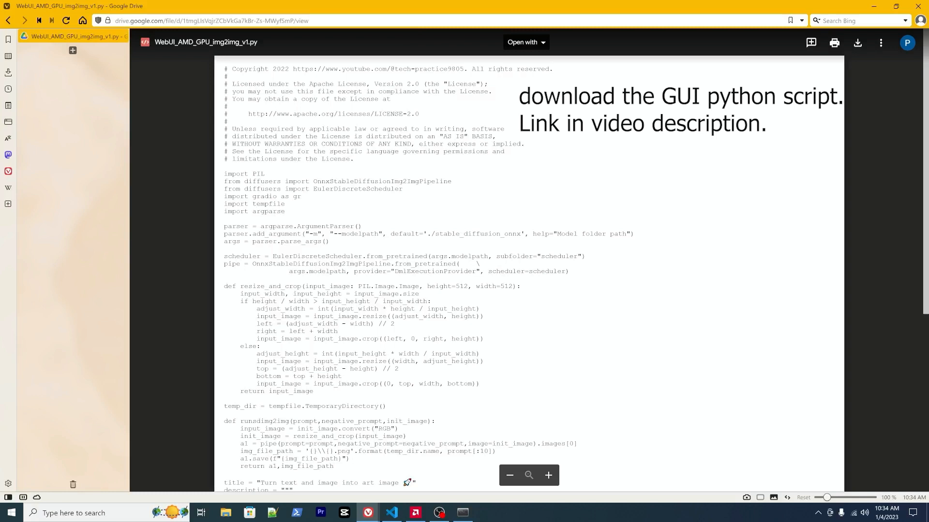
left_click(237, 20)
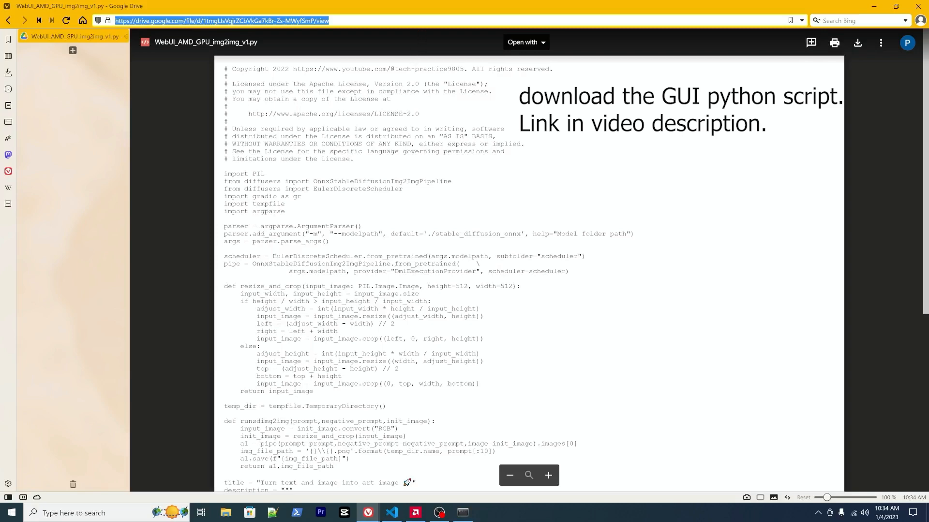
scroll("down", 3)
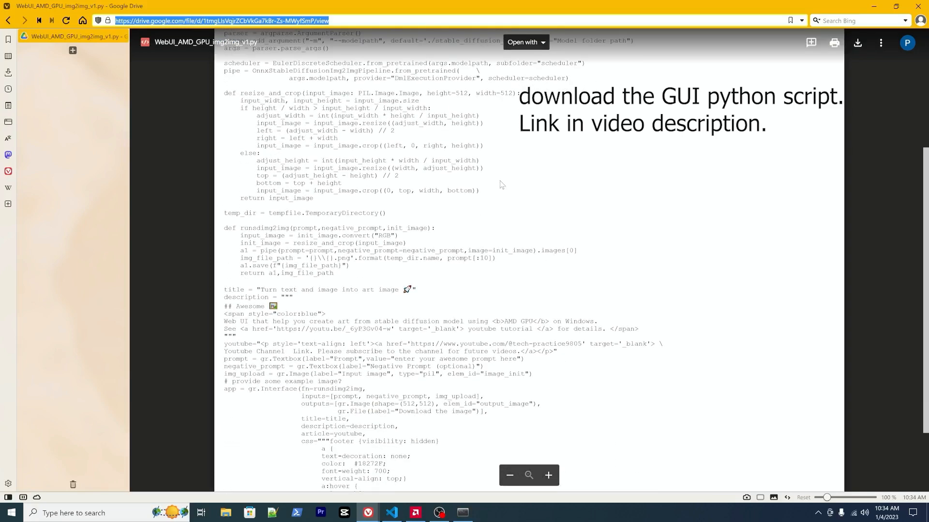
scroll("up", 3)
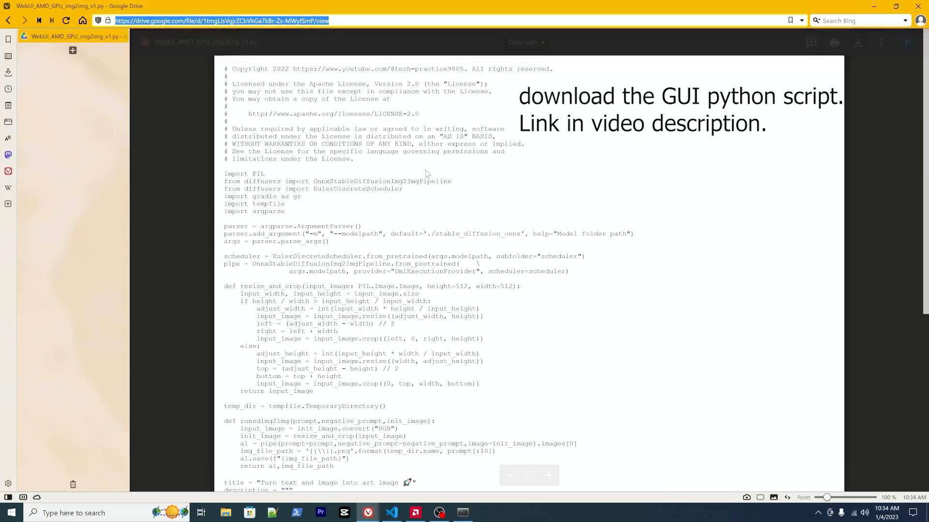
scroll("down", 3)
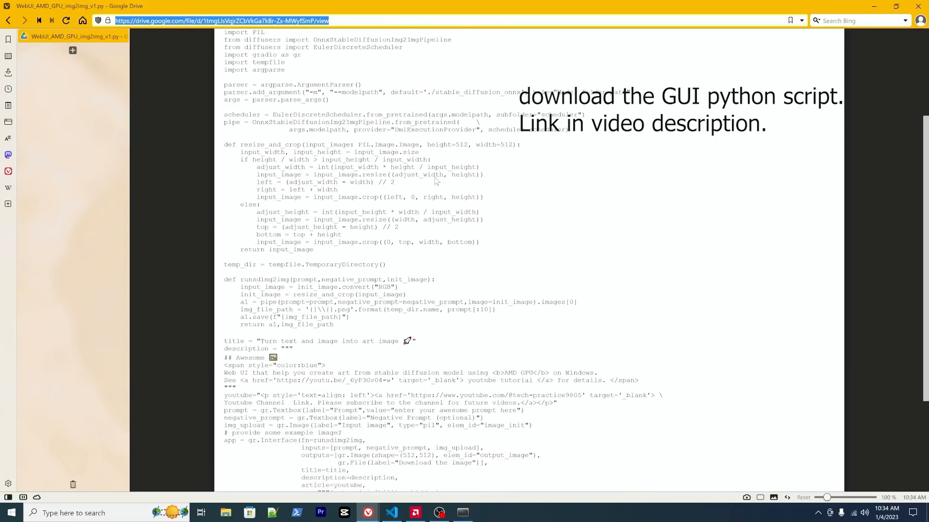
scroll("down", 3)
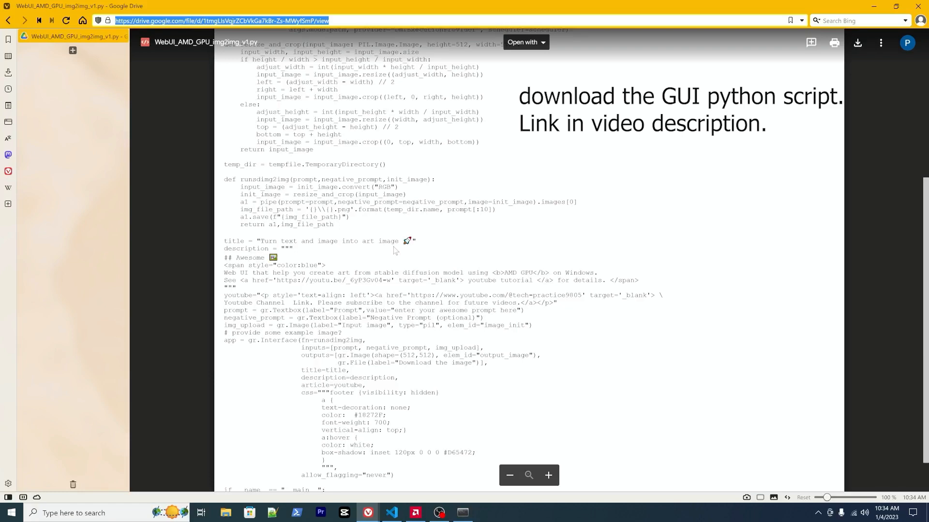
scroll("up", 3)
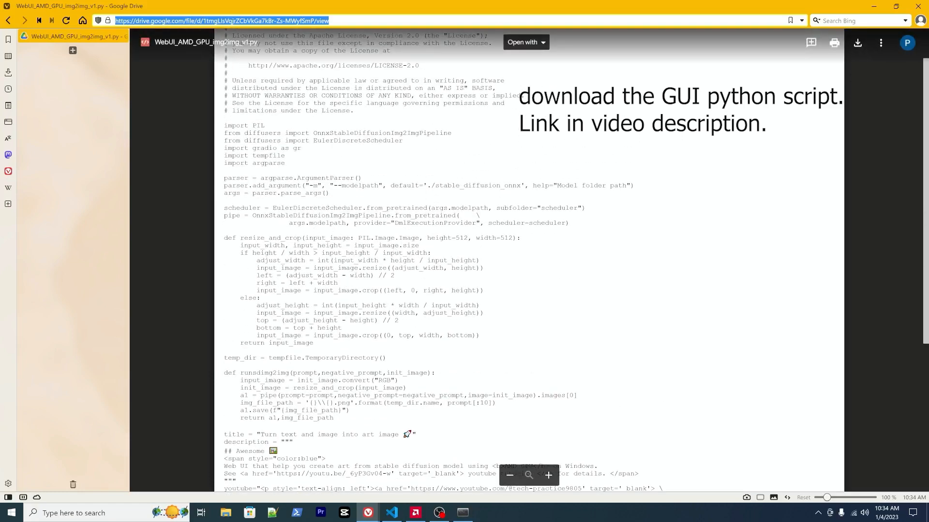
scroll("up", 3)
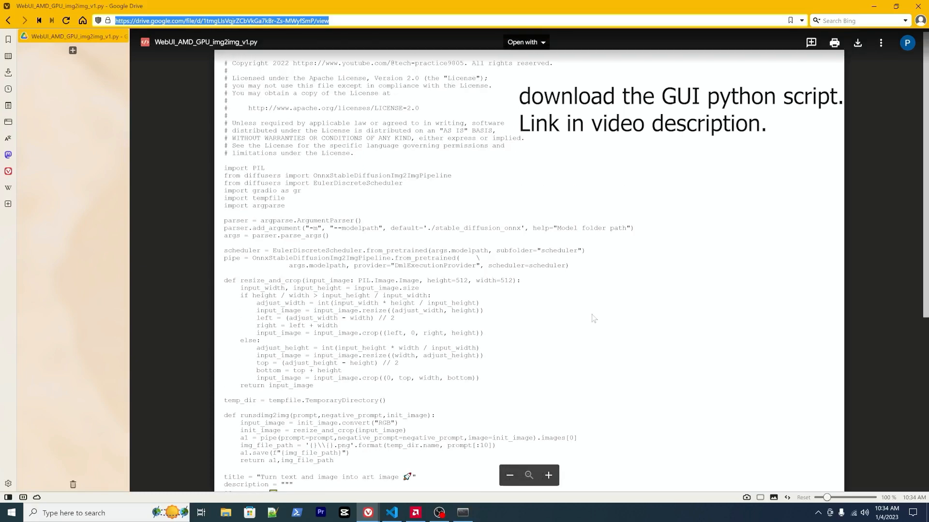
scroll("down", 3)
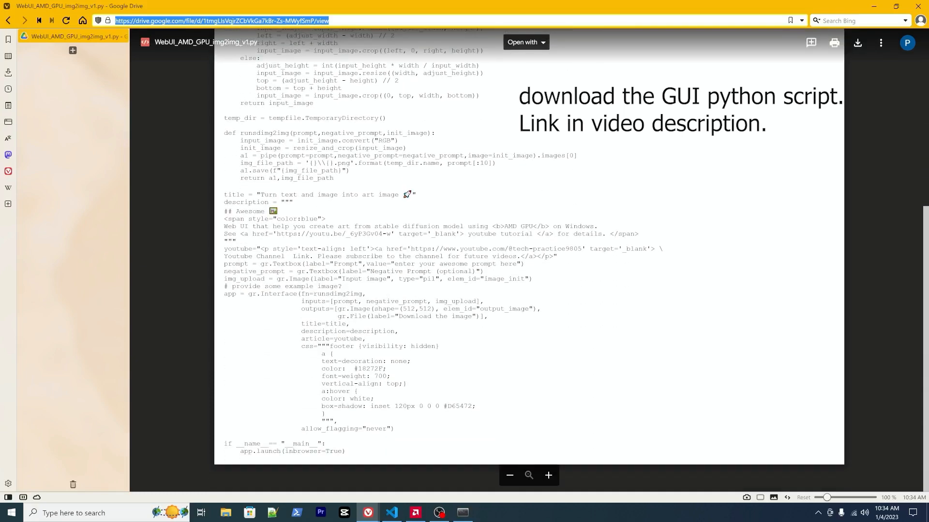
scroll("up", 3)
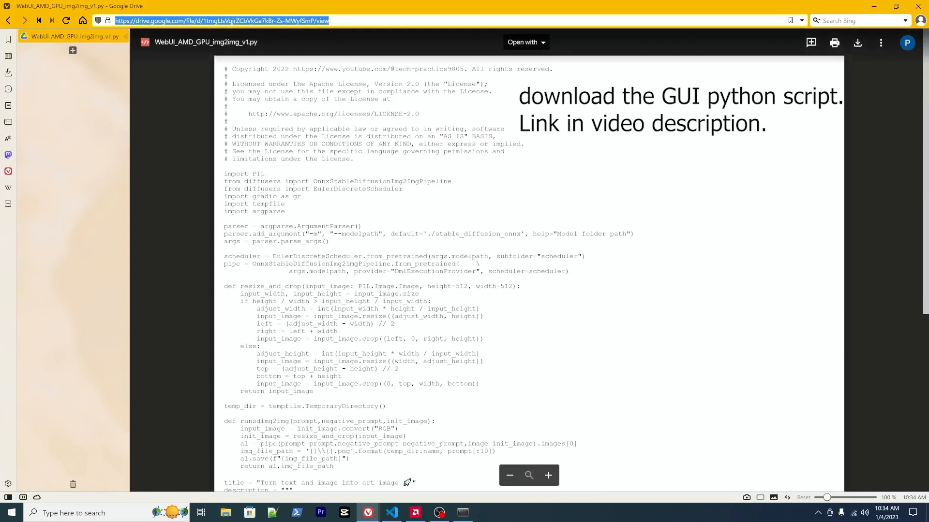
mouse_move(857, 41)
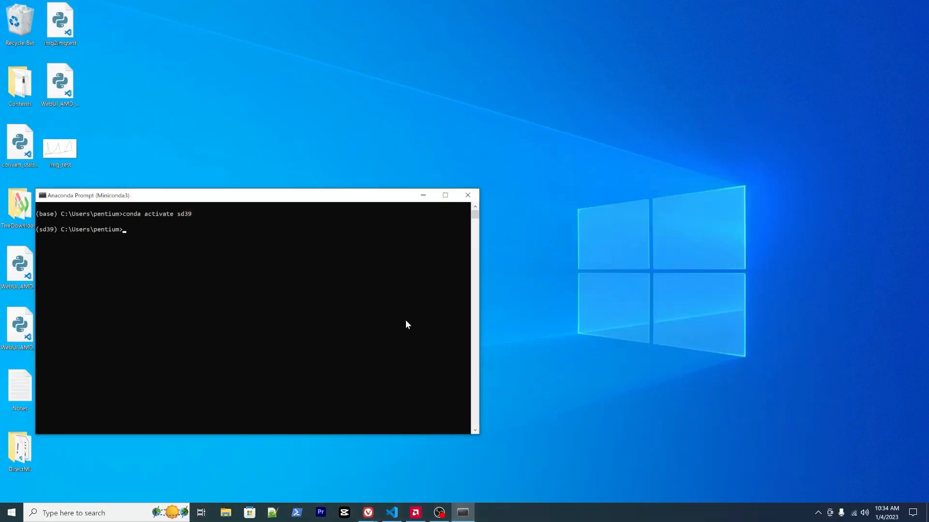
Browse C:\Users\<user> in File Explorer and select the stable_diffusion_onnx folder.
left_click(226, 518)
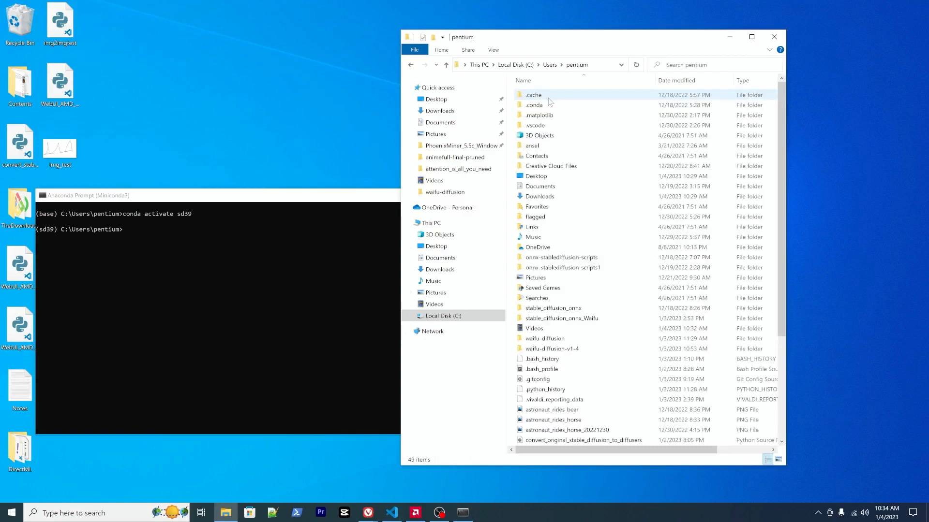
scroll("down", 3)
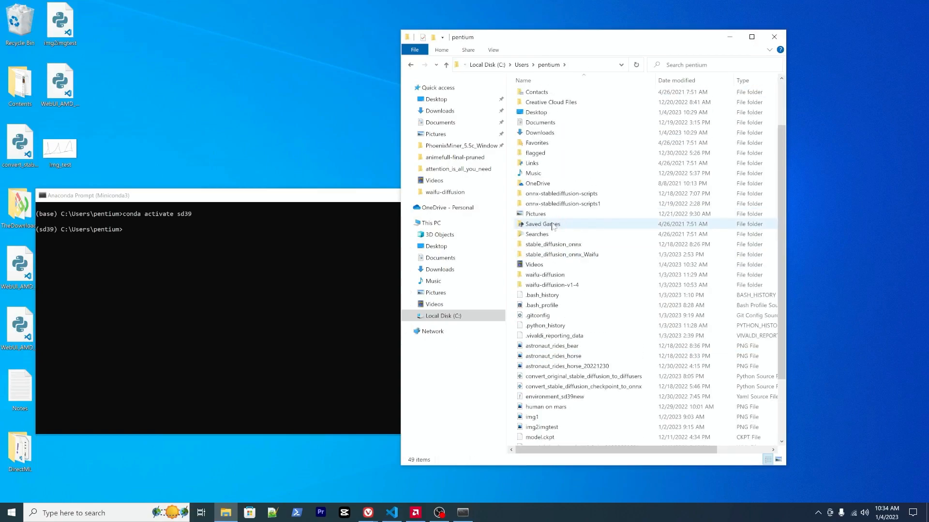
scroll("up", 3)
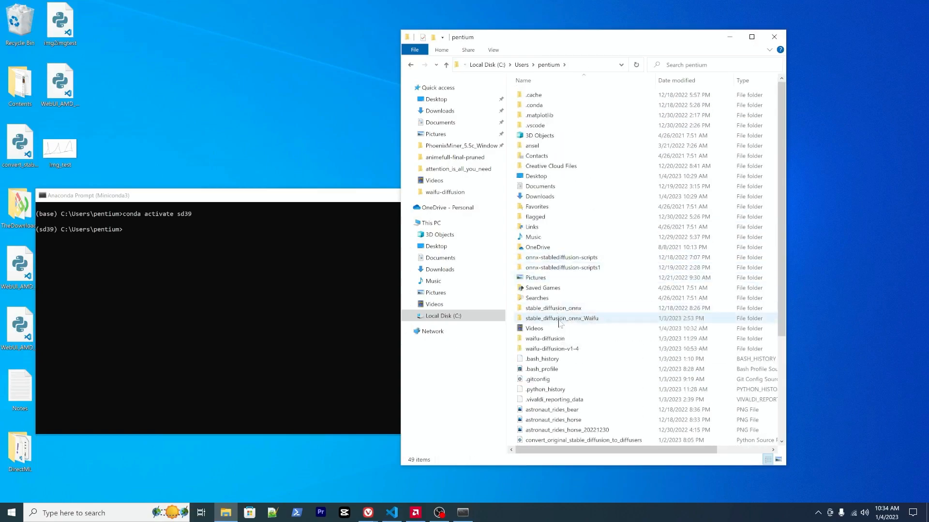
left_click(553, 307)
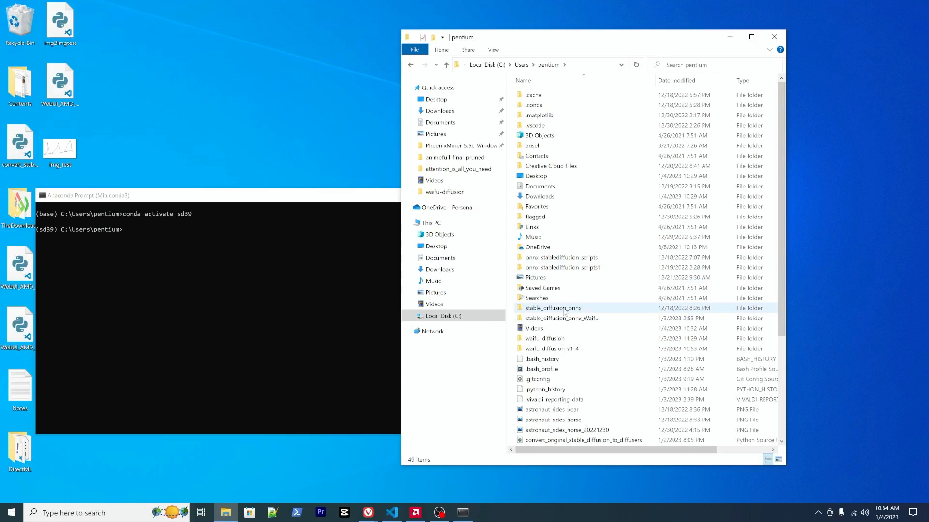
left_click(553, 308)
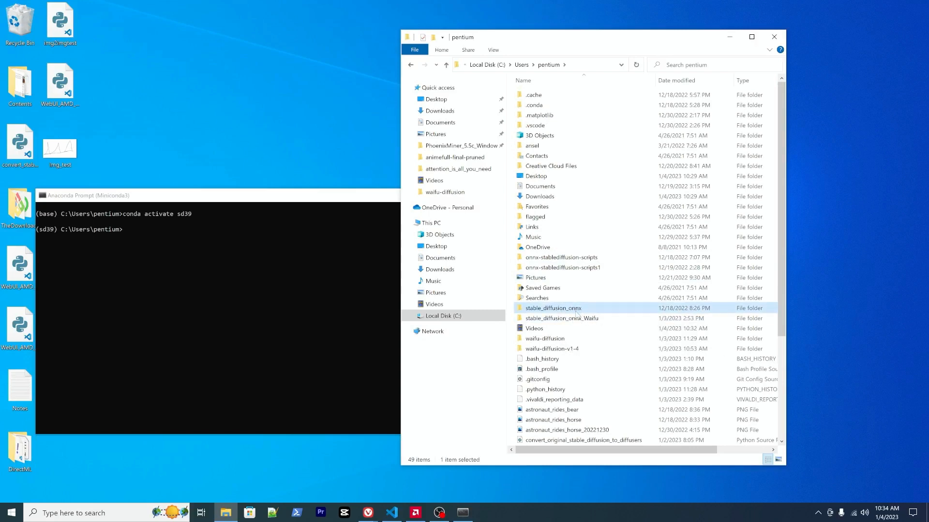
Locate and open the WebUI_AMD_GPU_img2img_v1 script in that folder.
scroll("down", 3)
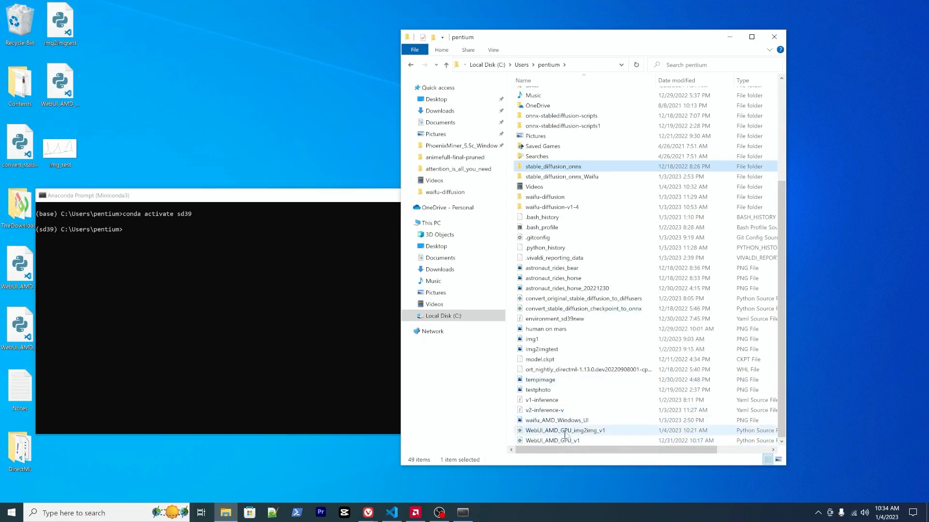
left_click(564, 429)
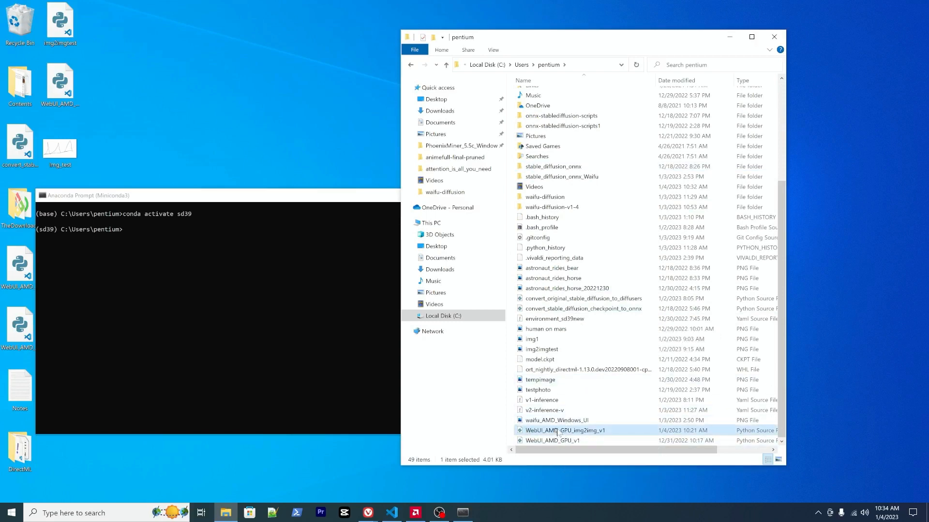
mouse_move(603, 400)
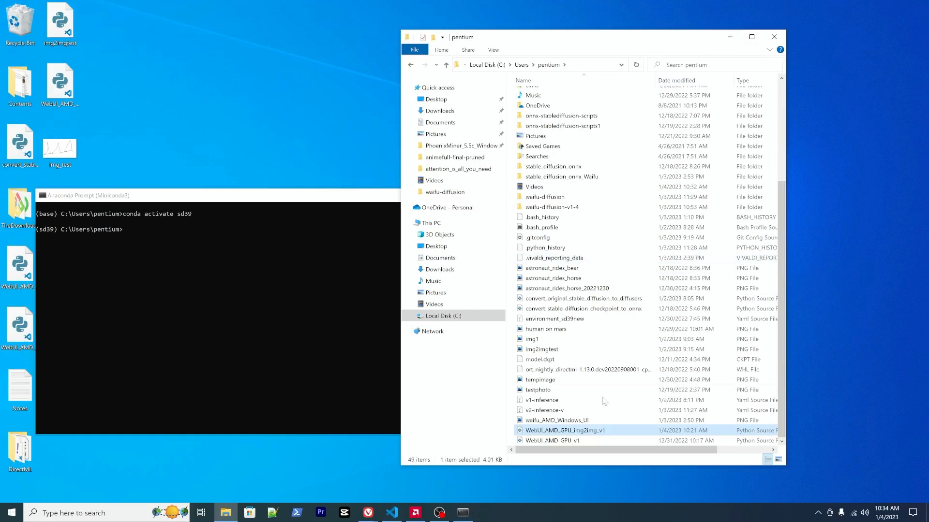
double_click(563, 430)
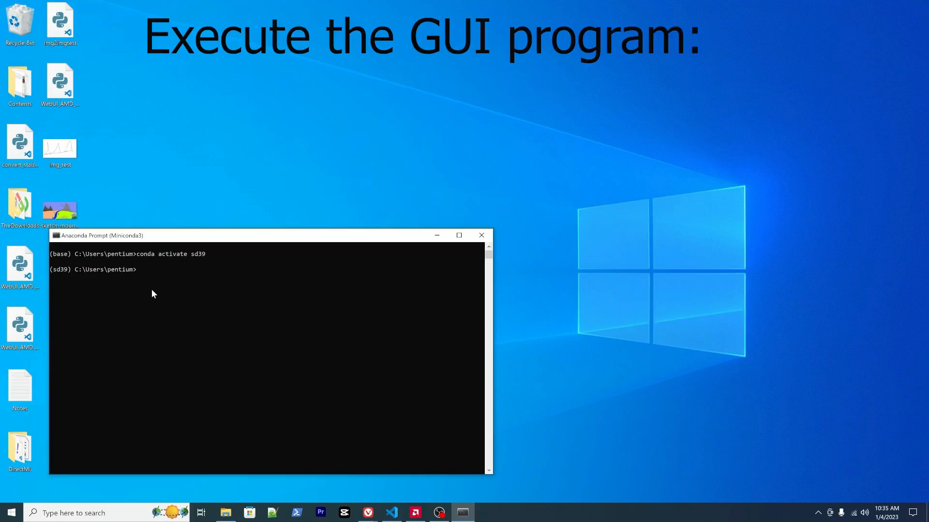
Run 'python WebUI_AMD_GPU_img2img_v1.py' in the sd39 prompt to start the web UI.
type("python")
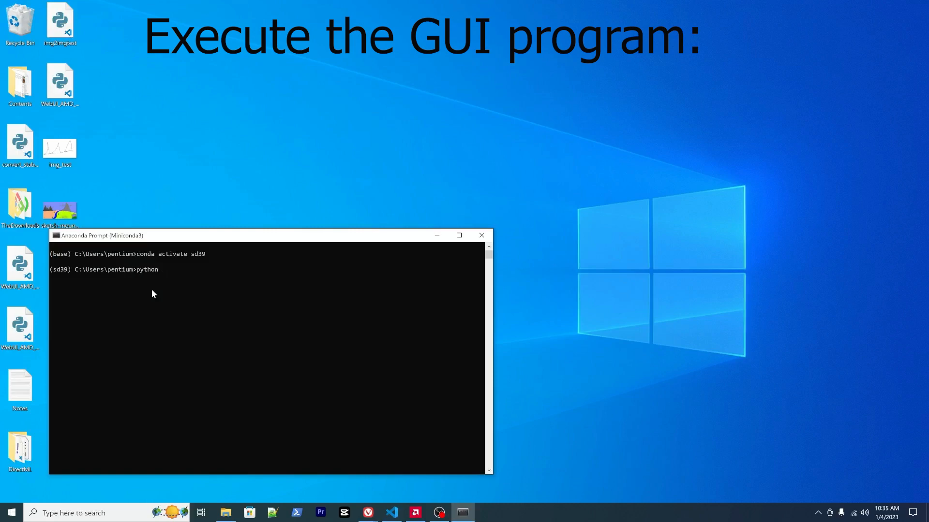
type("WebUI_AMD_GPU_img2img_v1.py")
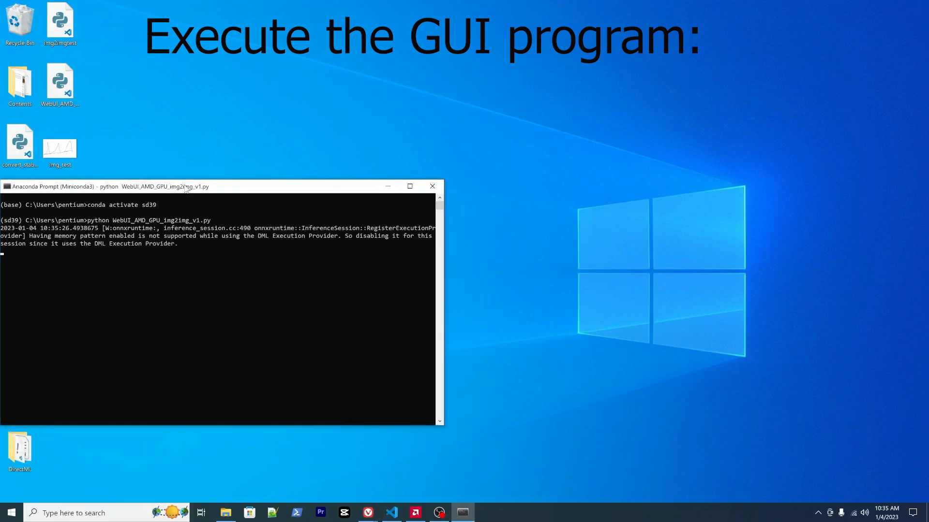
mouse_move(443, 271)
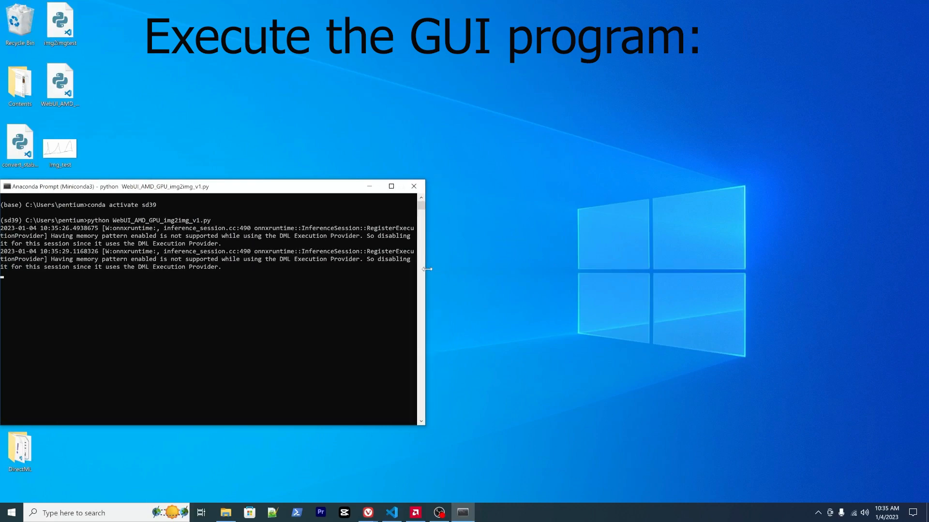
mouse_move(199, 281)
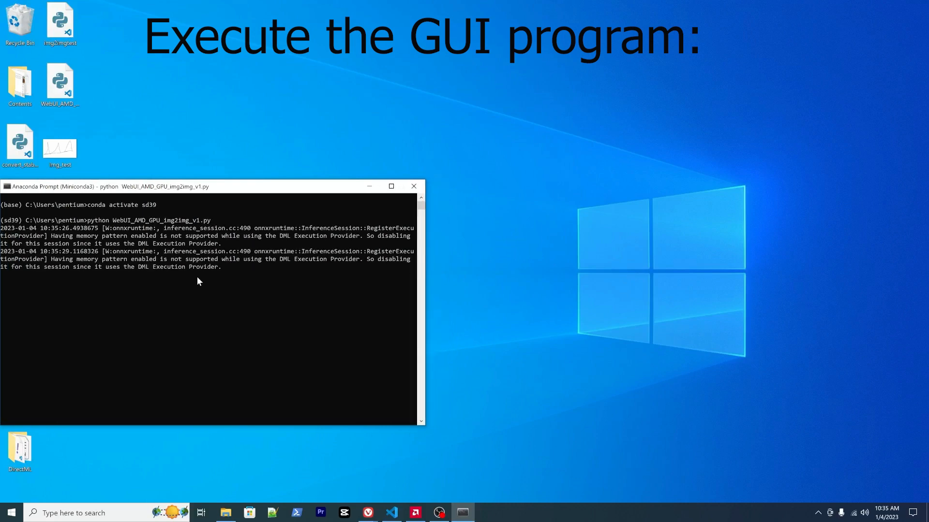
mouse_move(196, 289)
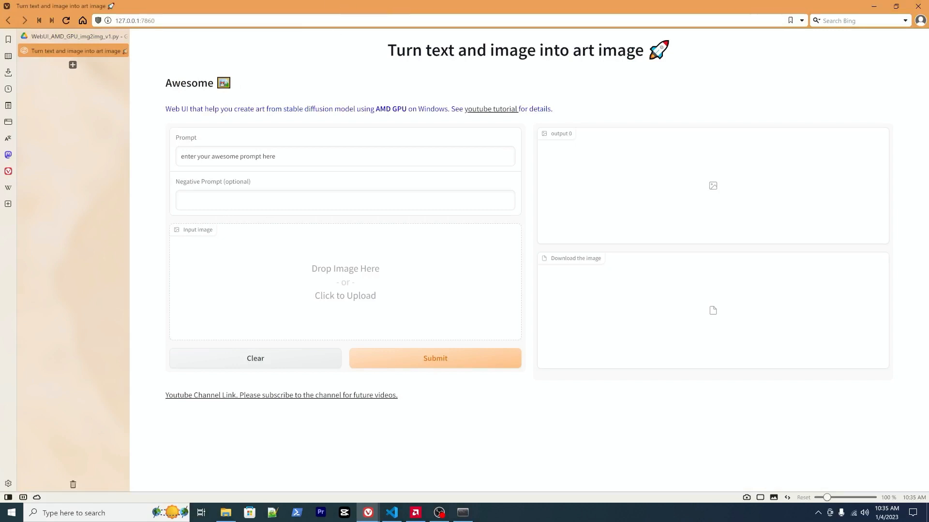
mouse_move(775, 363)
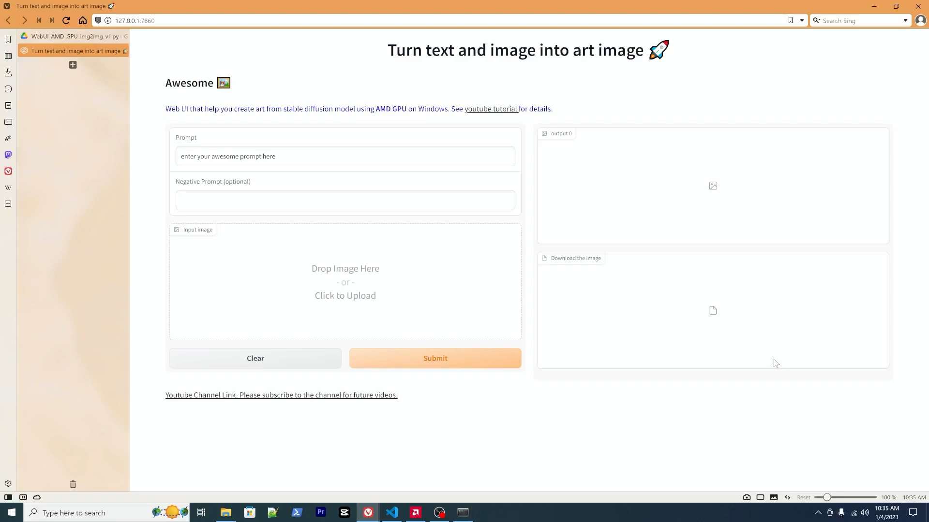
mouse_move(603, 244)
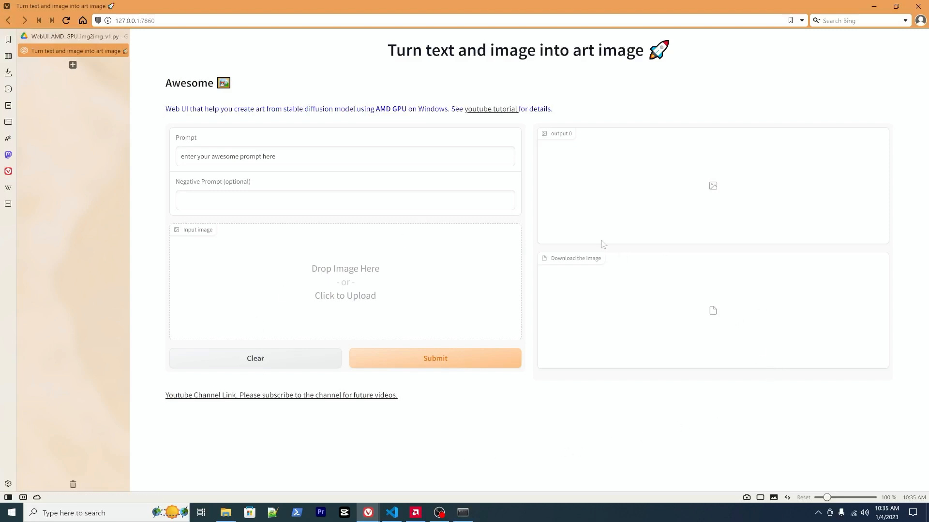
mouse_move(225, 251)
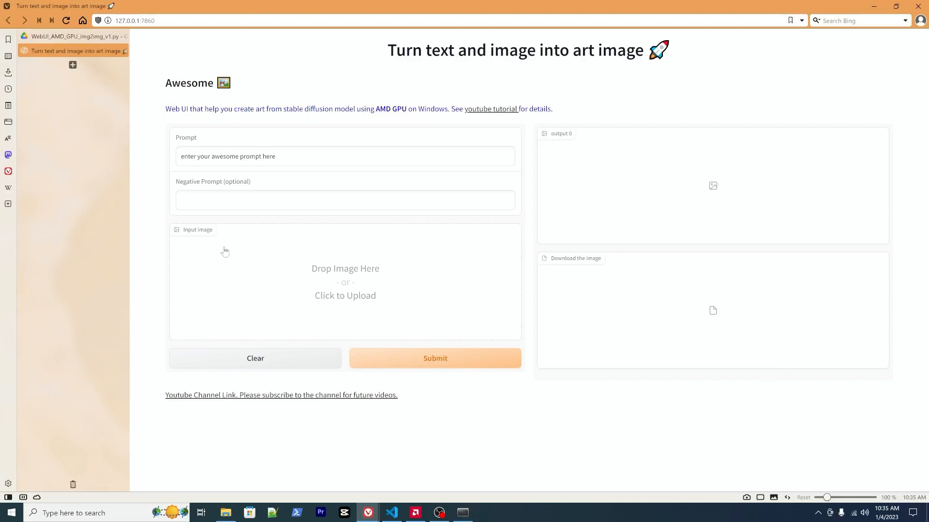
mouse_move(457, 346)
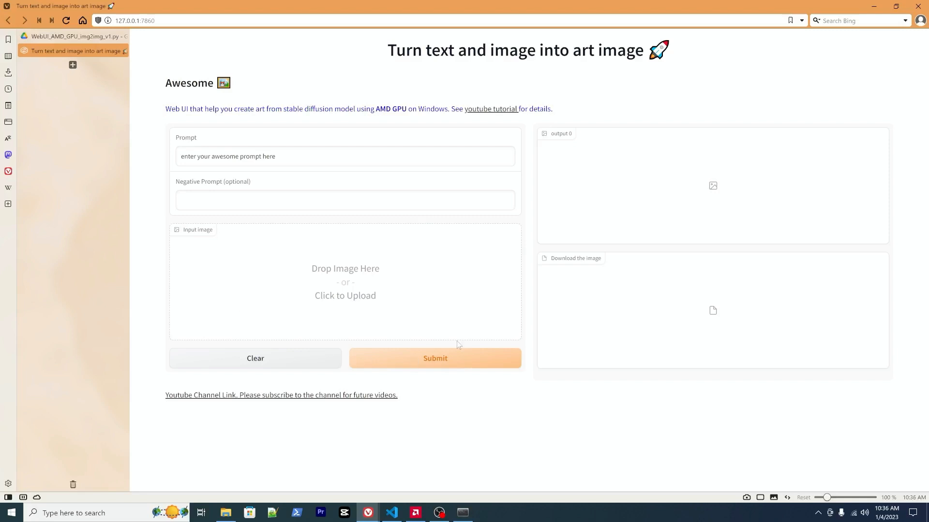
mouse_move(318, 282)
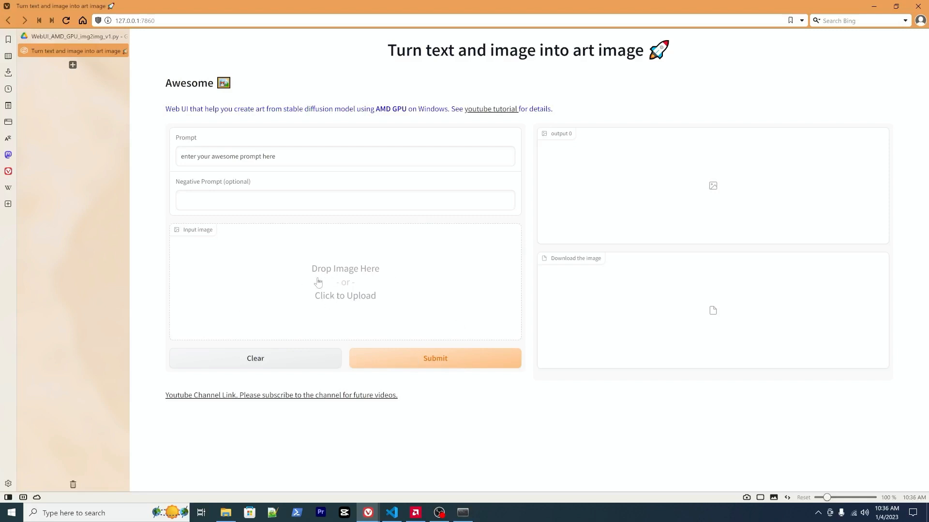
mouse_move(353, 287)
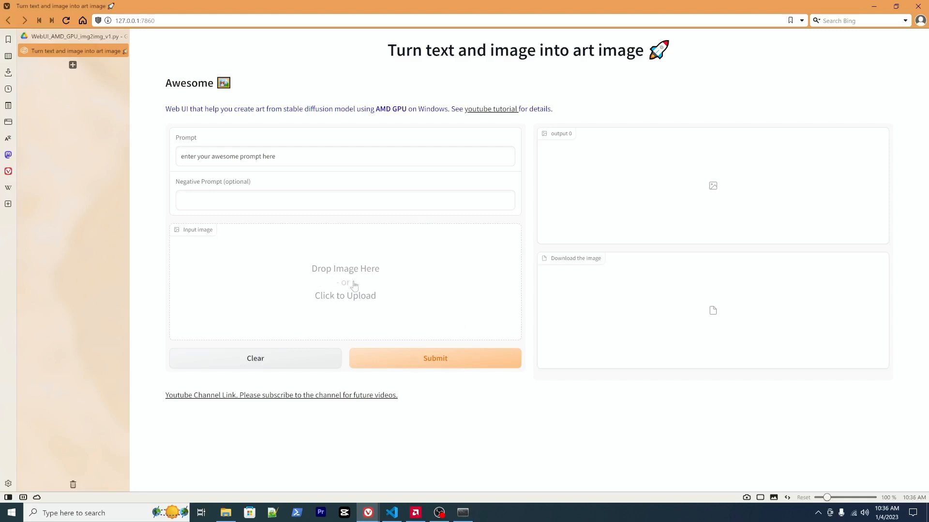
mouse_move(349, 302)
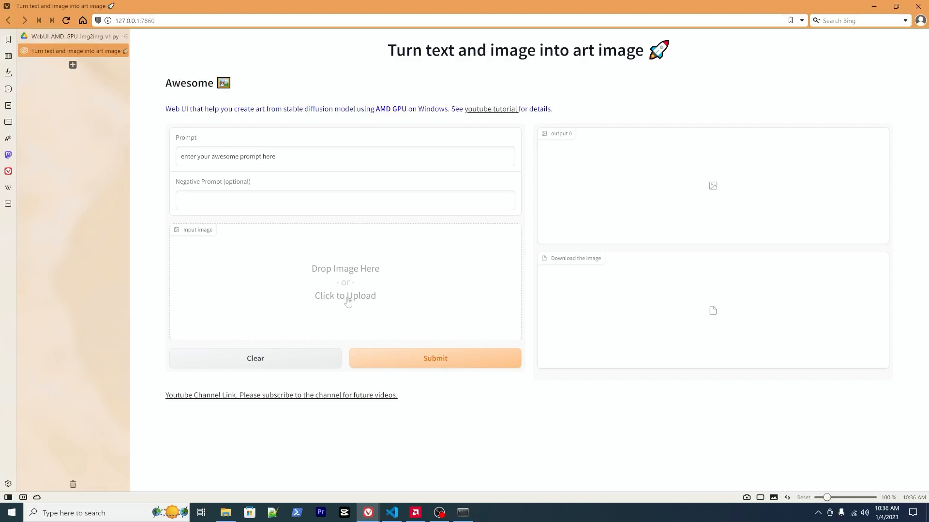
mouse_move(558, 142)
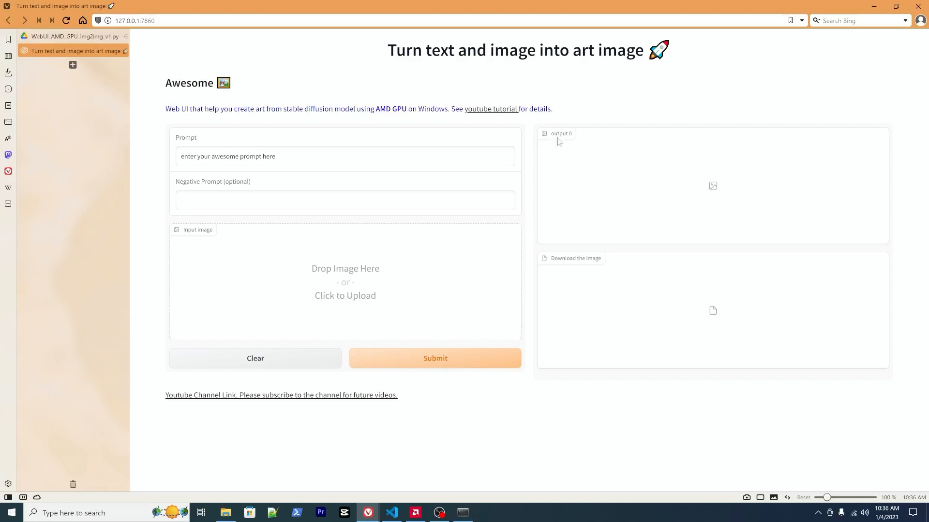
mouse_move(615, 162)
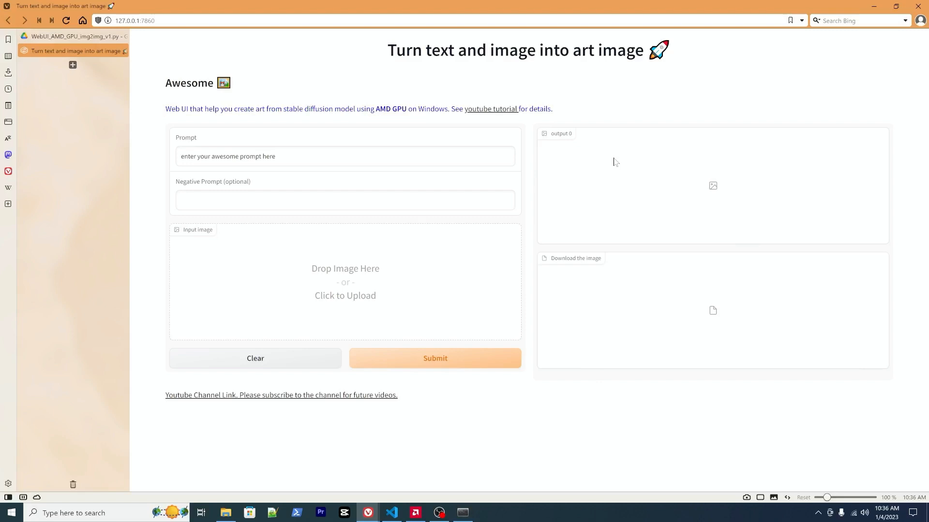
mouse_move(706, 331)
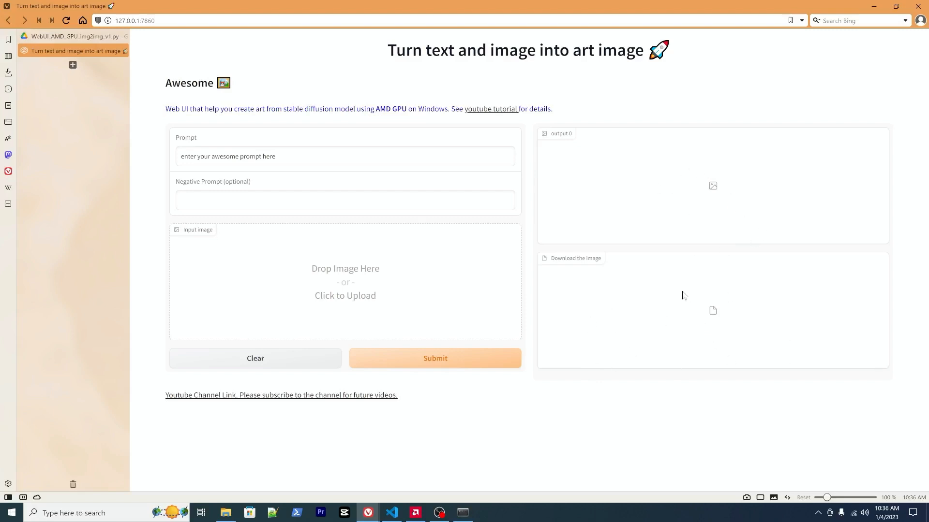
mouse_move(718, 300)
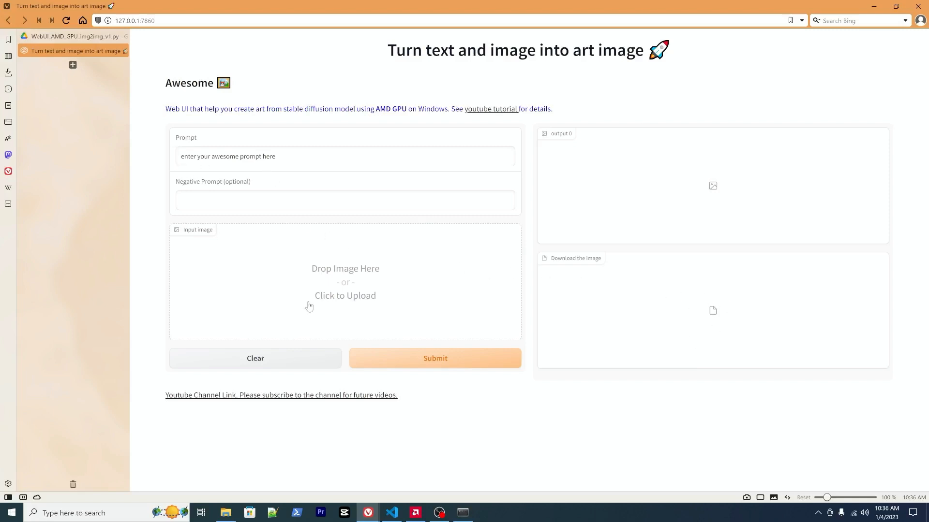
mouse_move(333, 298)
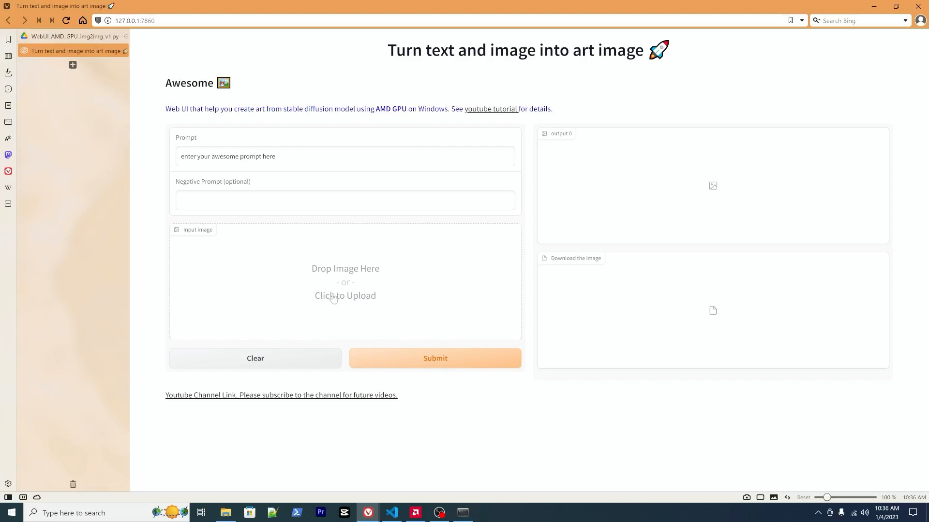
Upload sketch-mountains-input from the Desktop as the img2img input image.
left_click(344, 296)
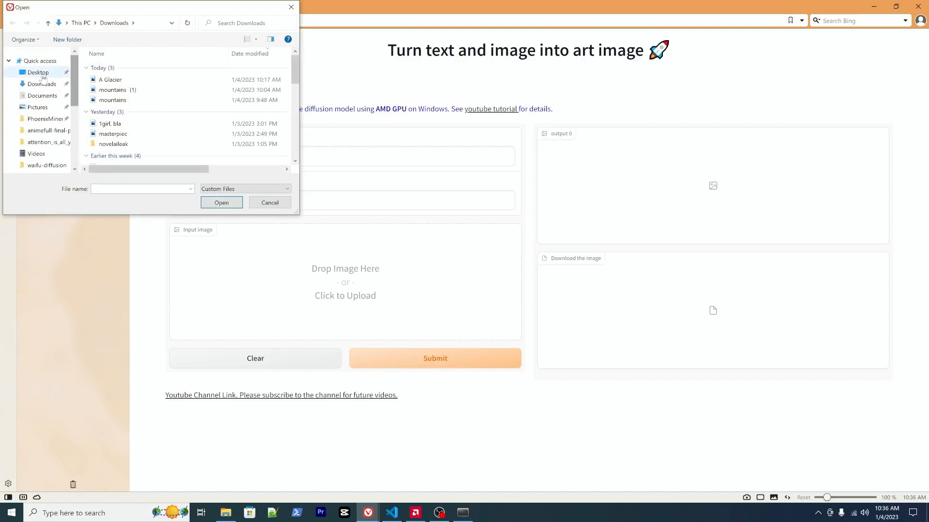
left_click(38, 72)
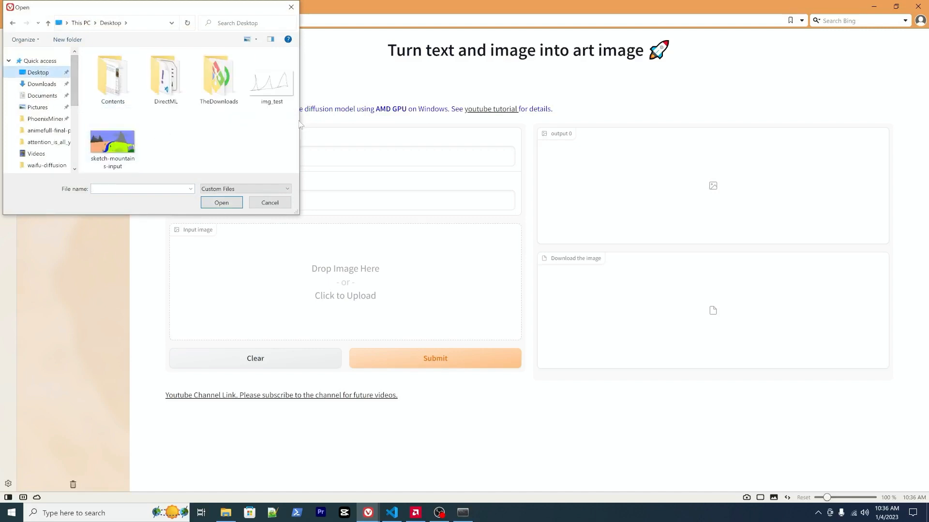
left_click(113, 141)
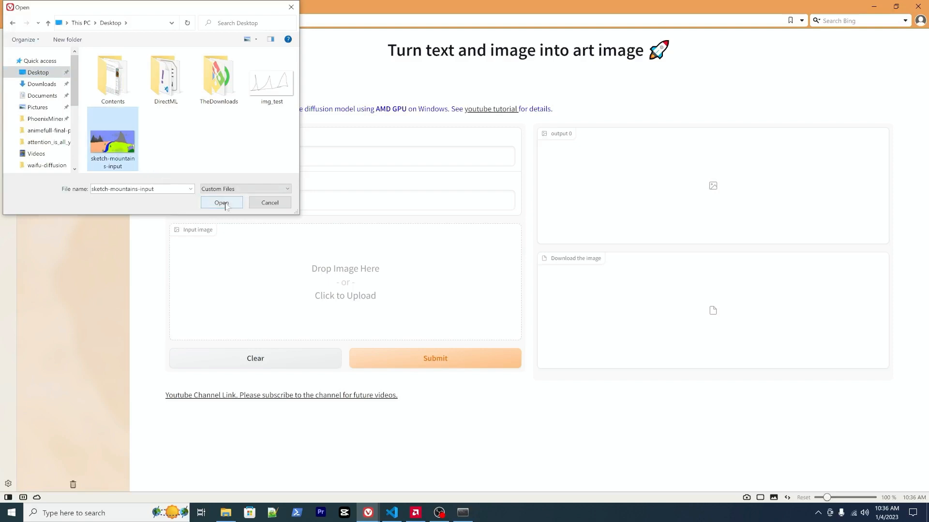
left_click(220, 202)
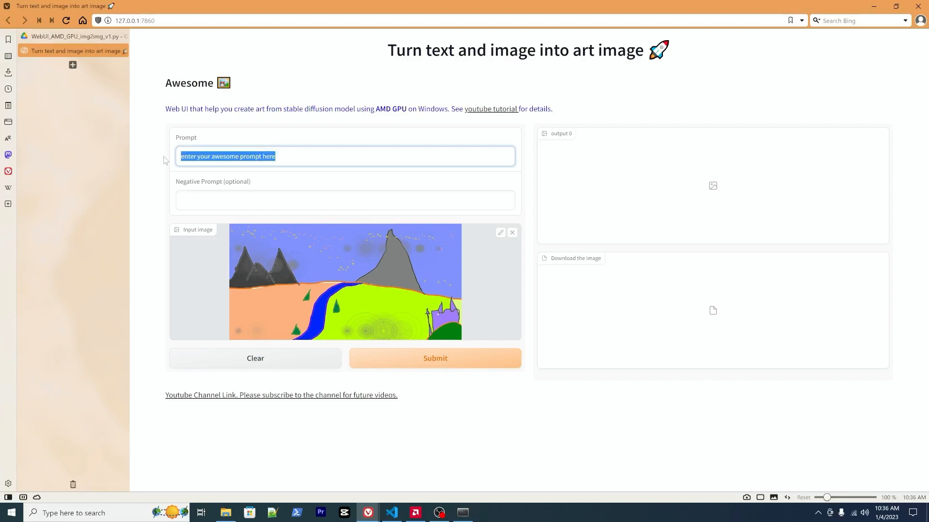
Enter the prompt 'blue sky, 4k, castle view,' for the mountain sketch.
type("blue s")
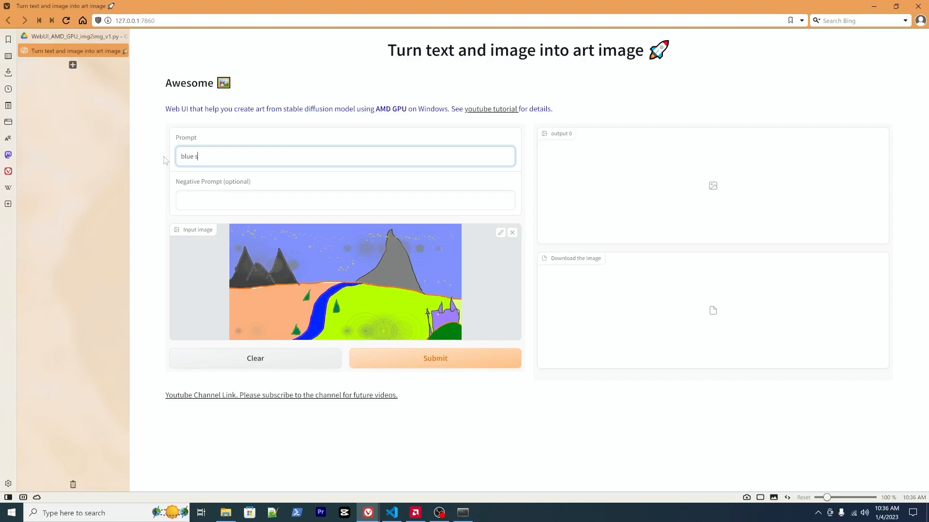
type("ky,")
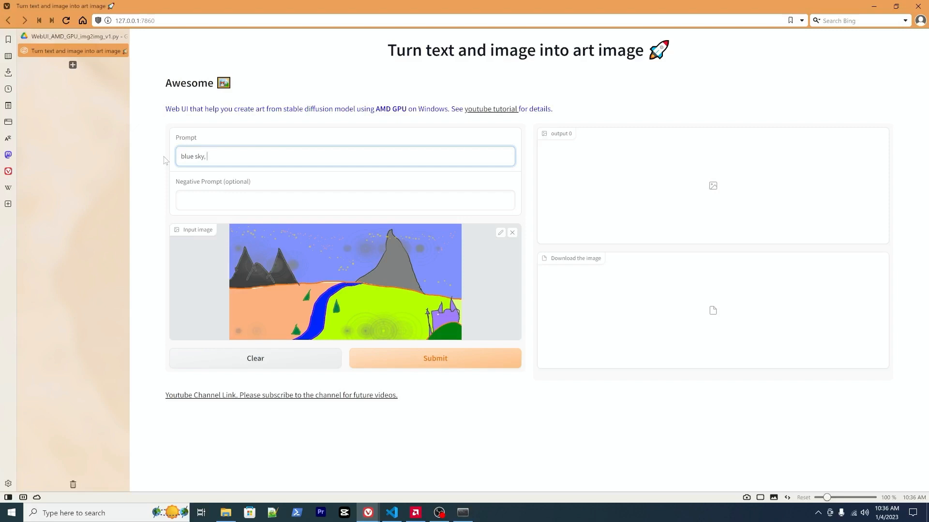
type("4k, cast")
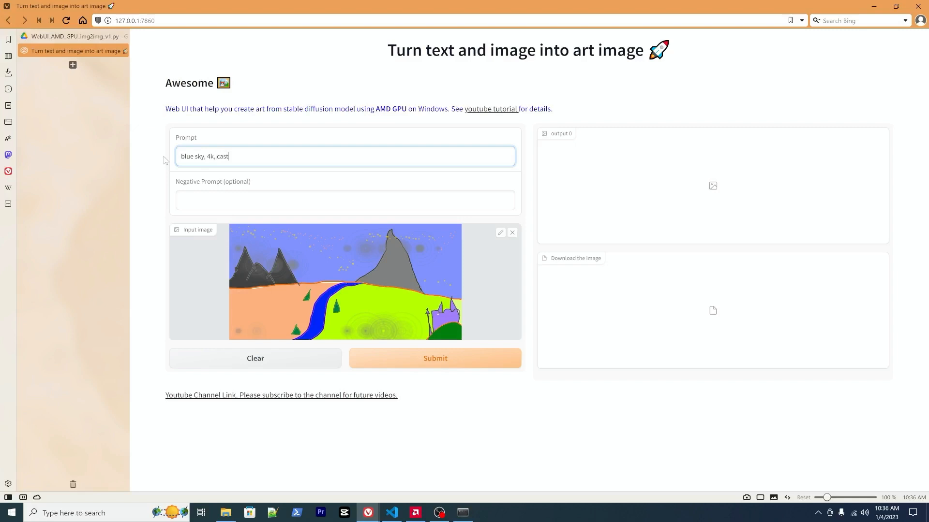
type("le vie")
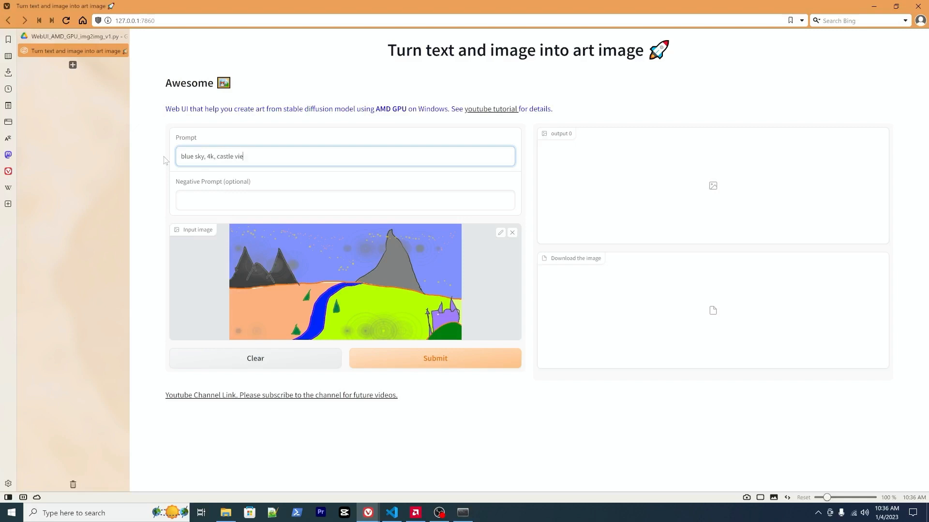
type("w,")
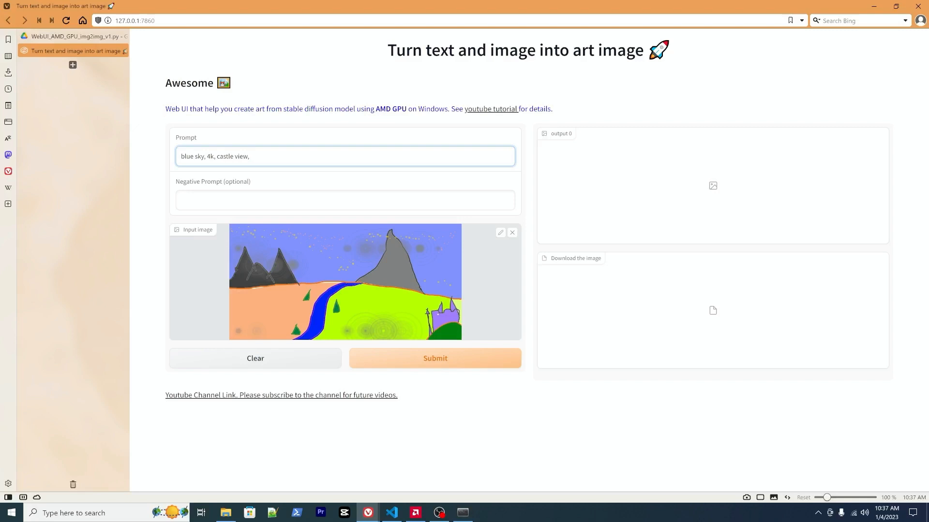
mouse_move(424, 303)
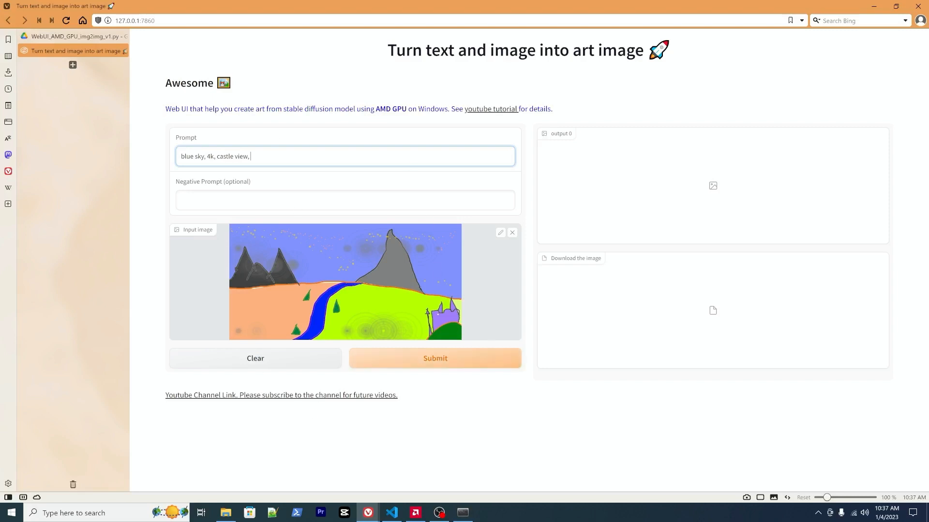
mouse_move(395, 358)
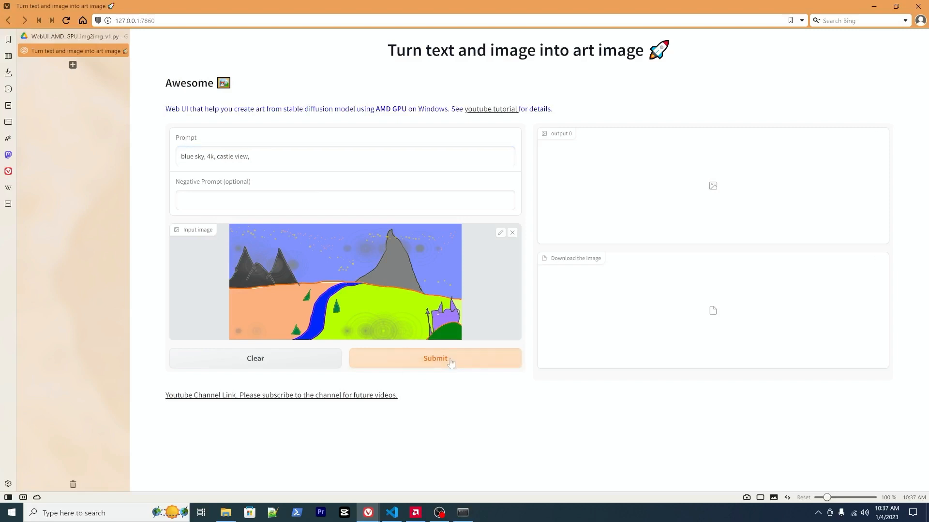
Submit the generation and snap Anaconda Prompt left to watch the 40-step progress.
left_click(434, 357)
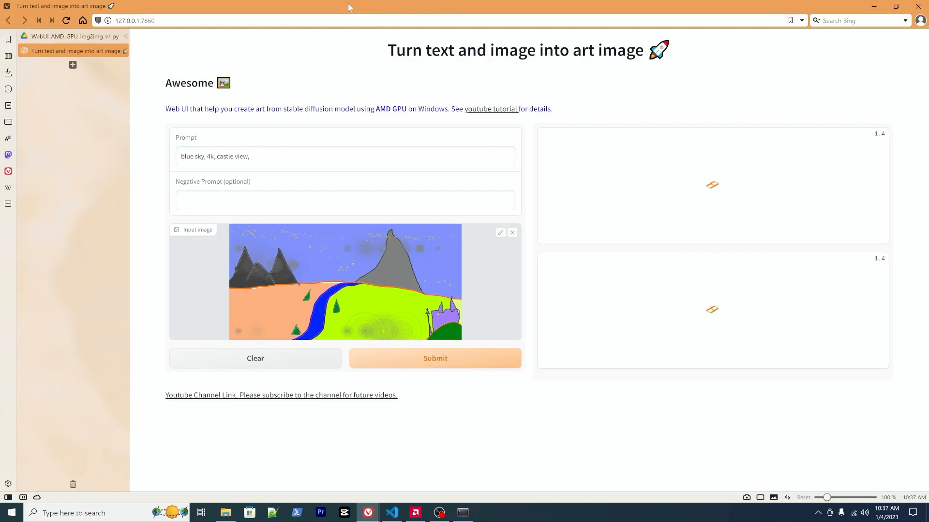
mouse_move(698, 177)
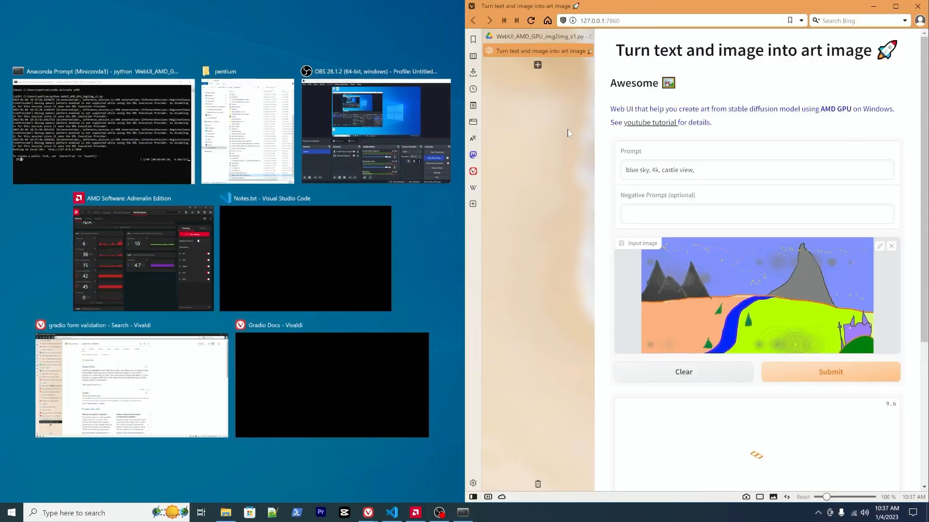
left_click(103, 131)
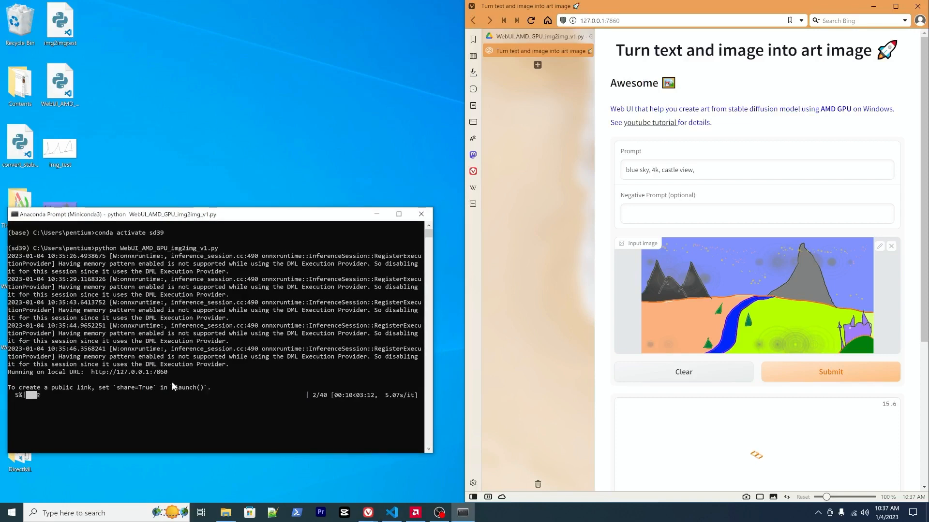
mouse_move(230, 417)
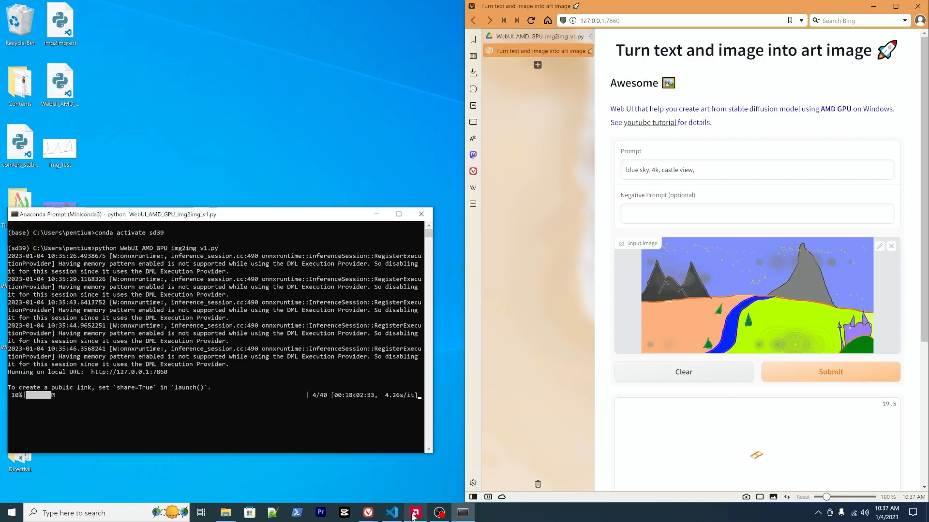
Bring up AMD Software: Adrenalin Edition performance monitor during generation.
left_click(438, 513)
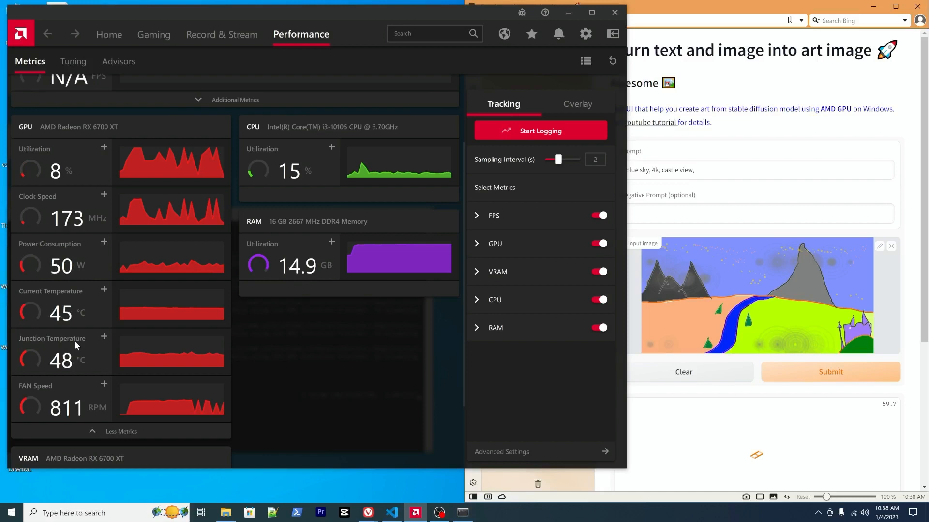
scroll("down", 3)
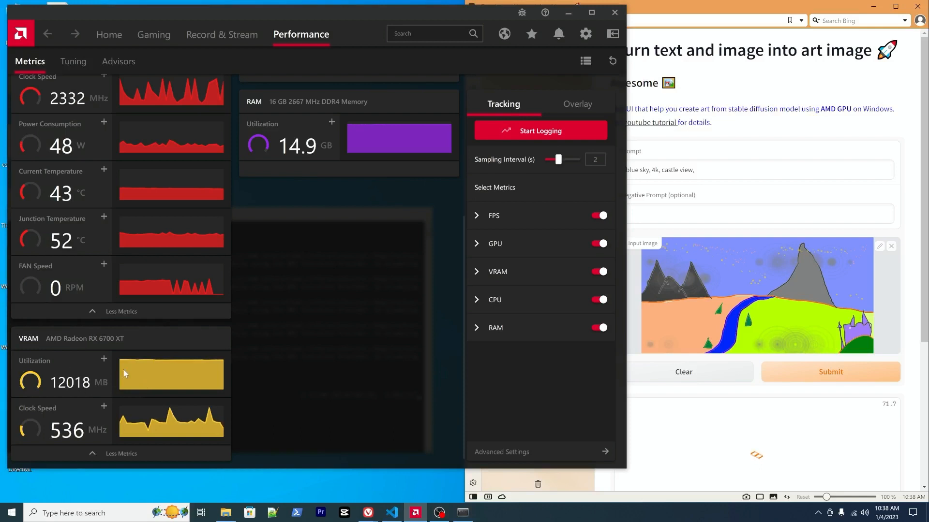
scroll("up", 3)
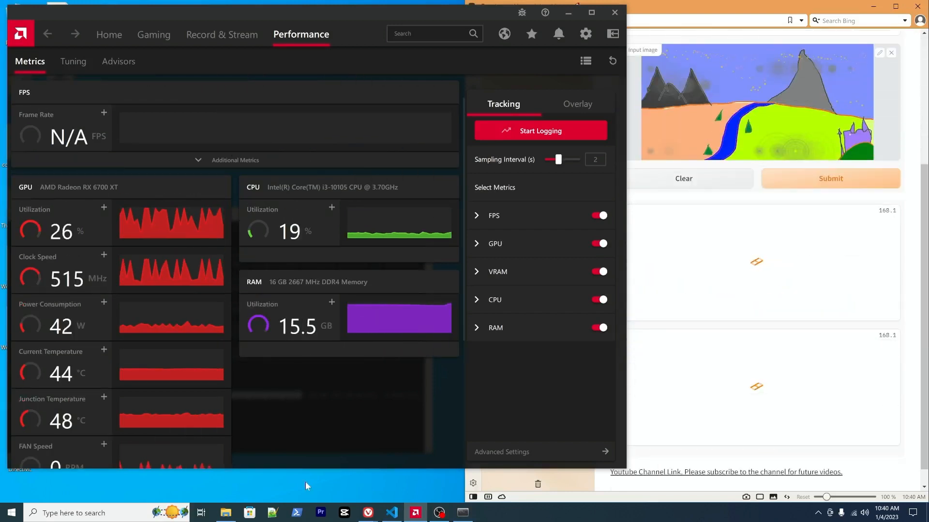
View the GPU, CPU, RAM and VRAM usage metrics as the castle landscape finishes.
left_click(829, 178)
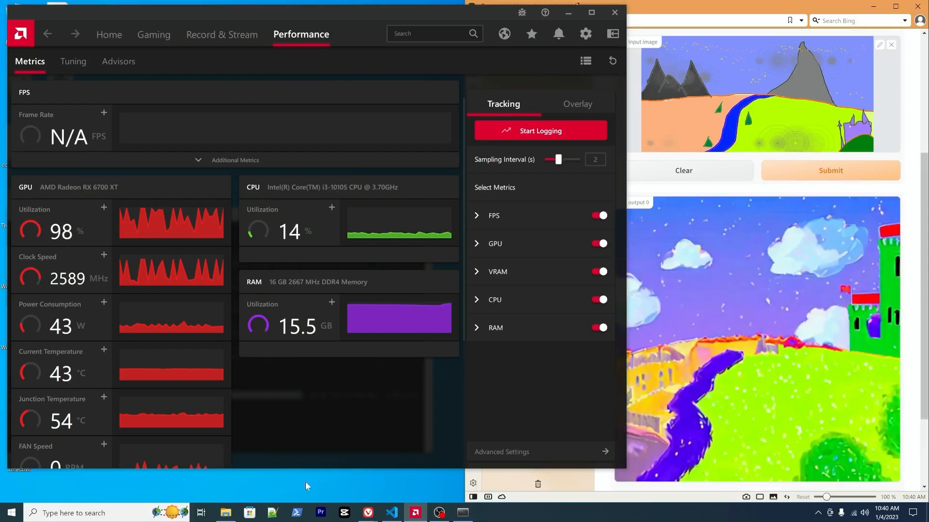
scroll("down", 3)
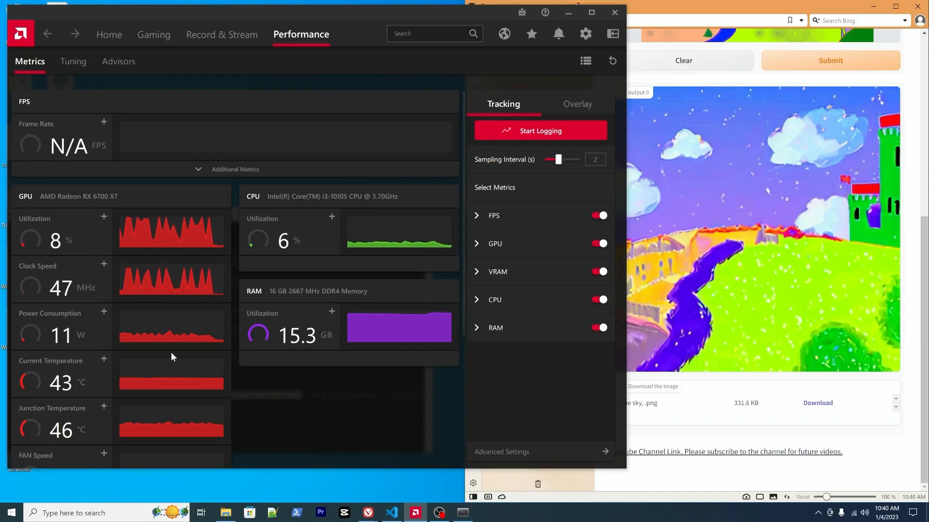
mouse_move(165, 297)
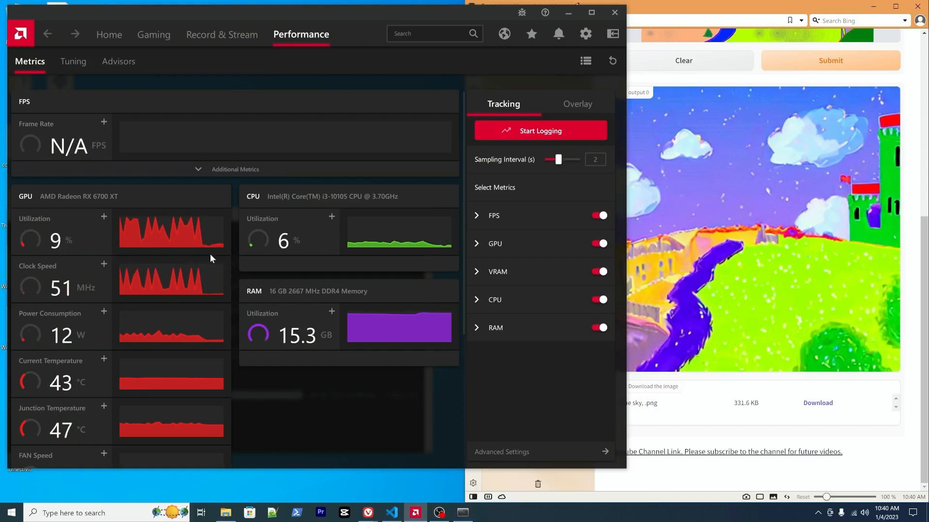
scroll("down", 3)
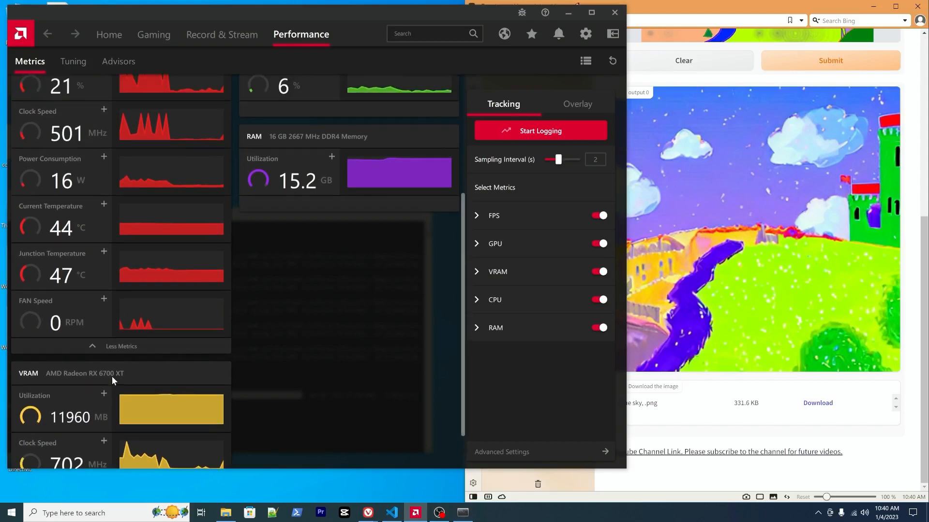
scroll("up", 3)
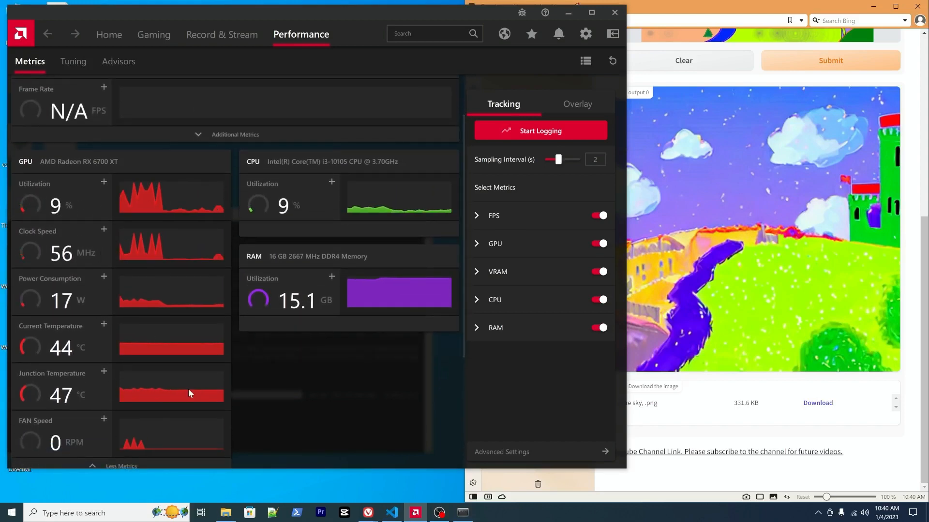
mouse_move(125, 364)
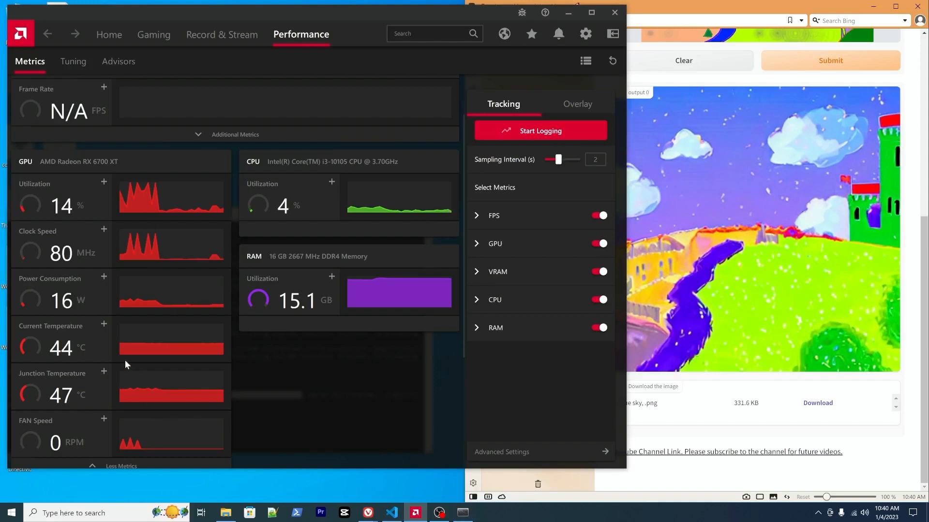
scroll("down", 3)
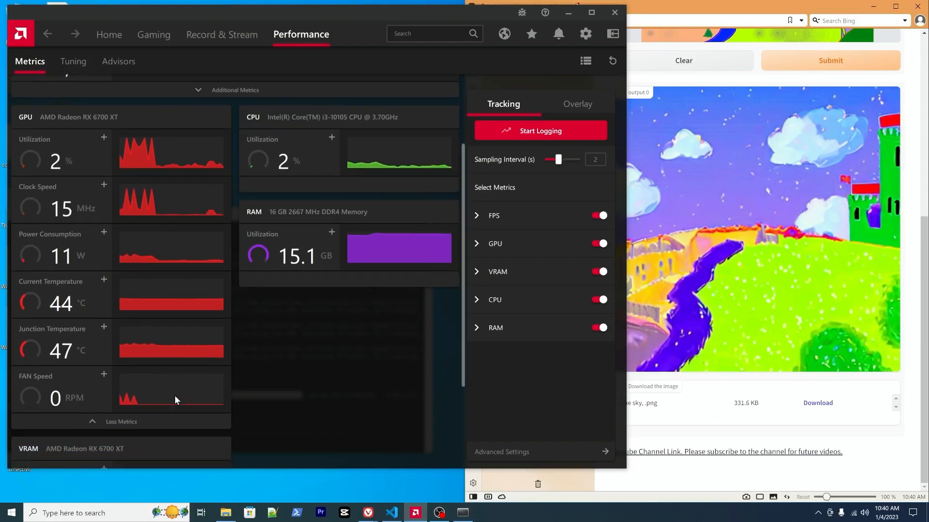
scroll("down", 3)
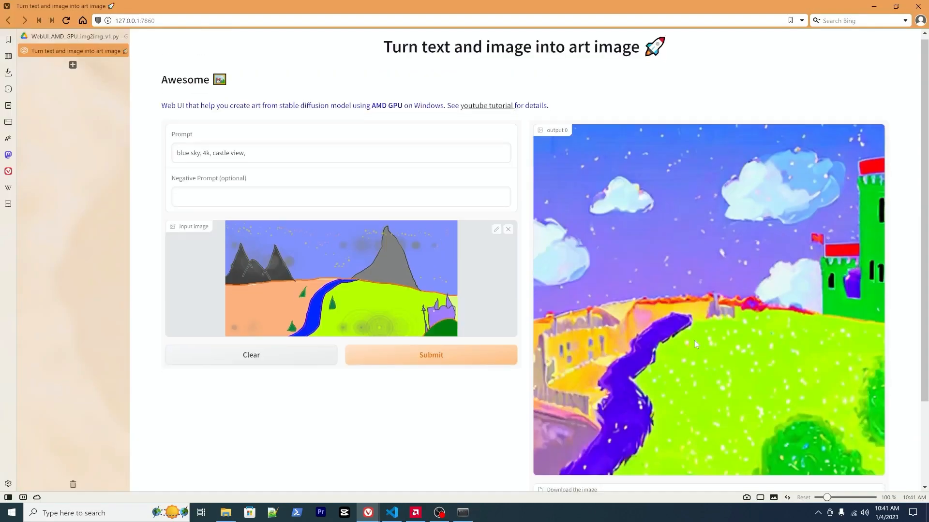
scroll("down", 3)
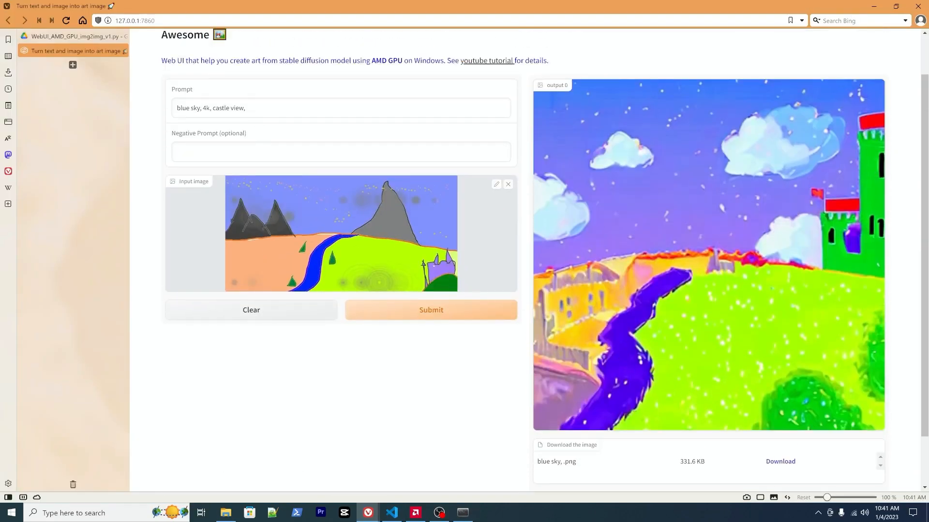
triple_click(340, 107)
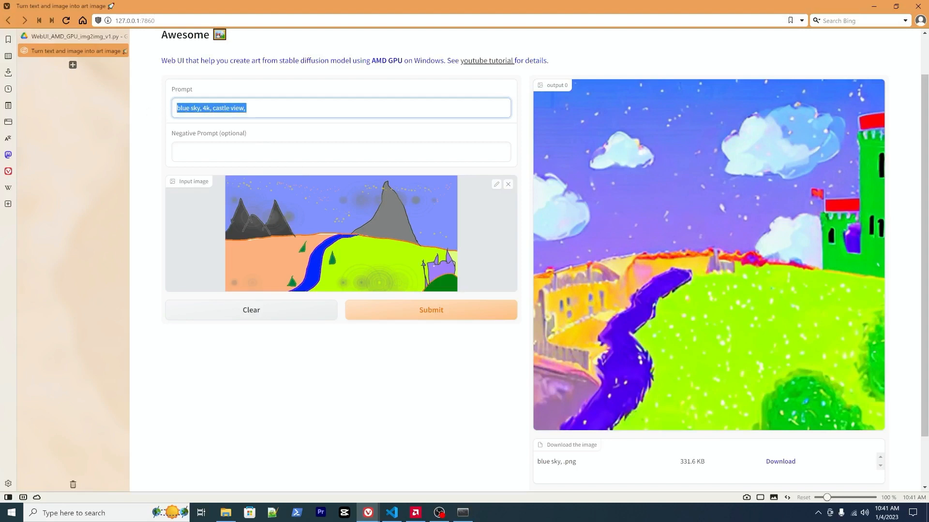
left_click(267, 107)
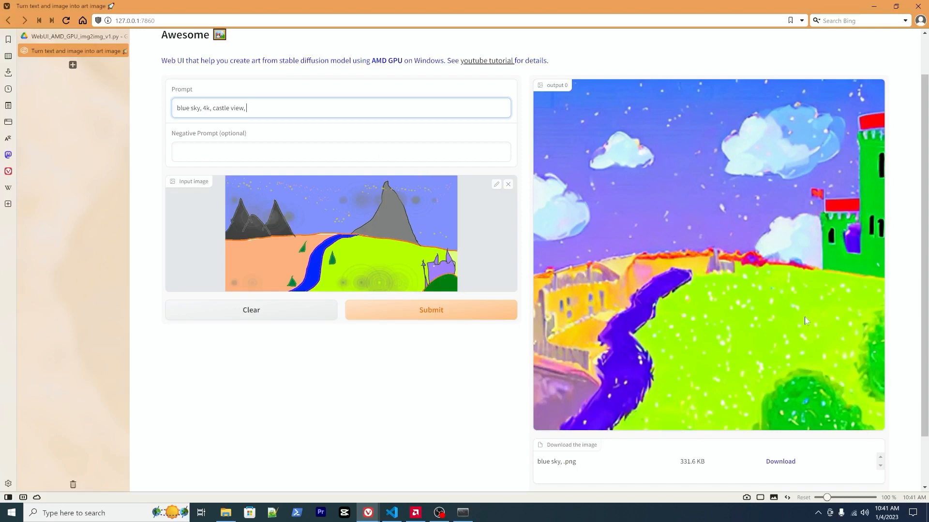
mouse_move(738, 360)
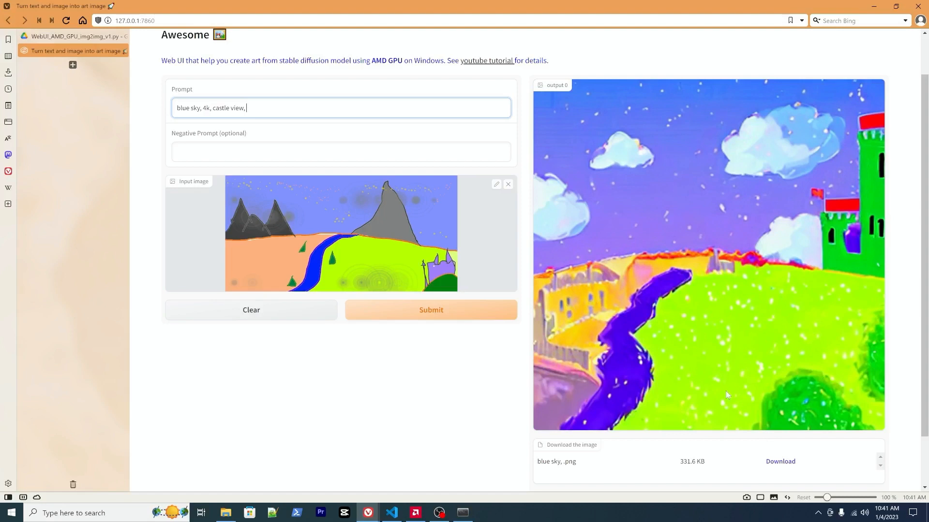
mouse_move(840, 388)
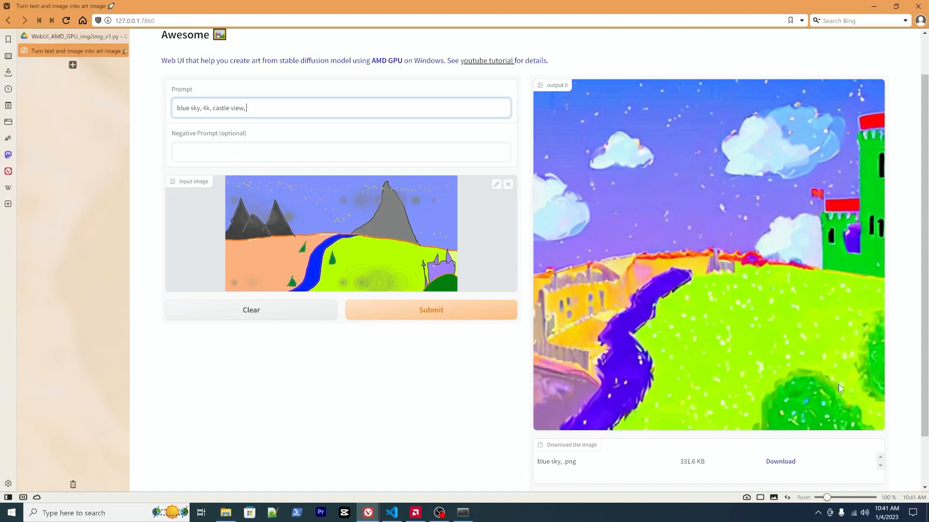
mouse_move(772, 189)
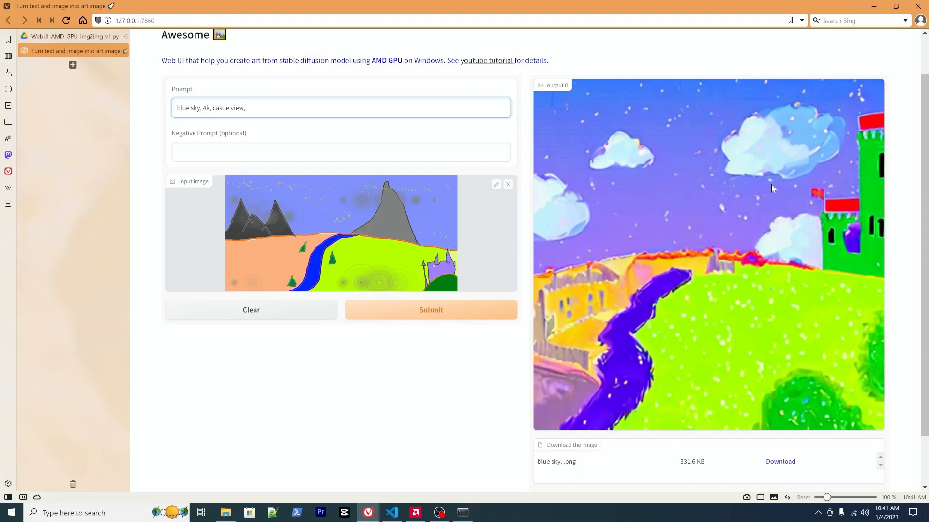
mouse_move(314, 226)
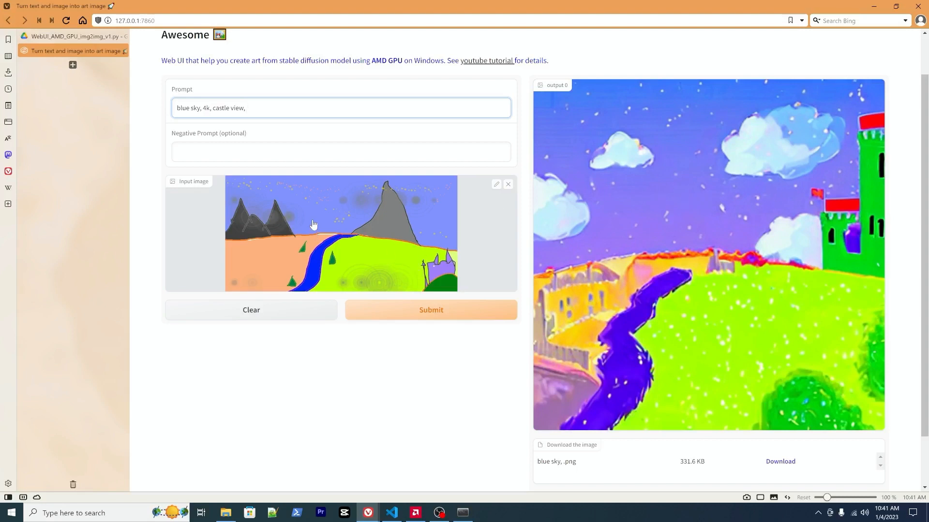
mouse_move(346, 305)
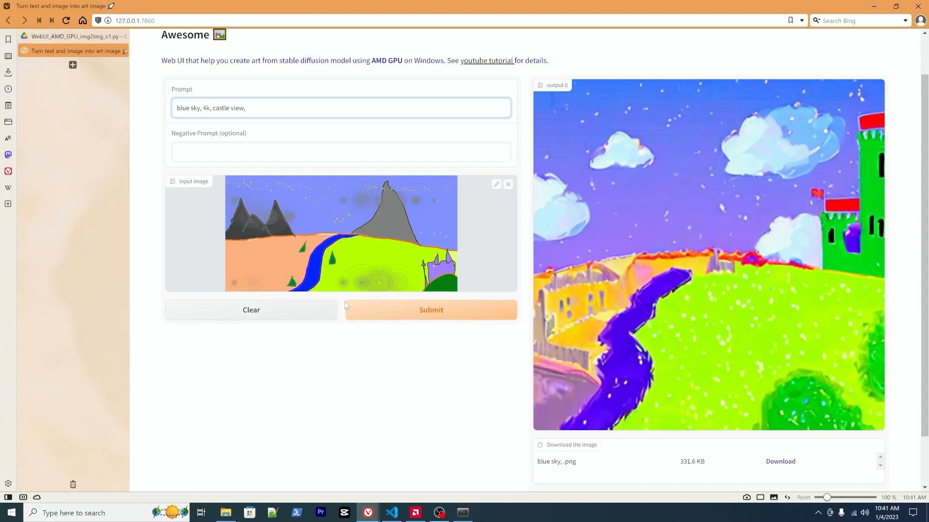
mouse_move(346, 305)
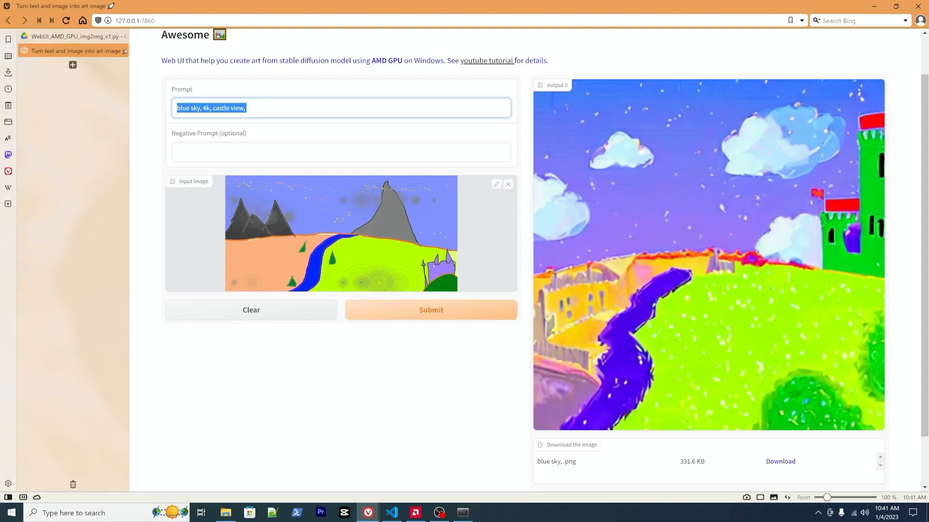
mouse_move(600, 116)
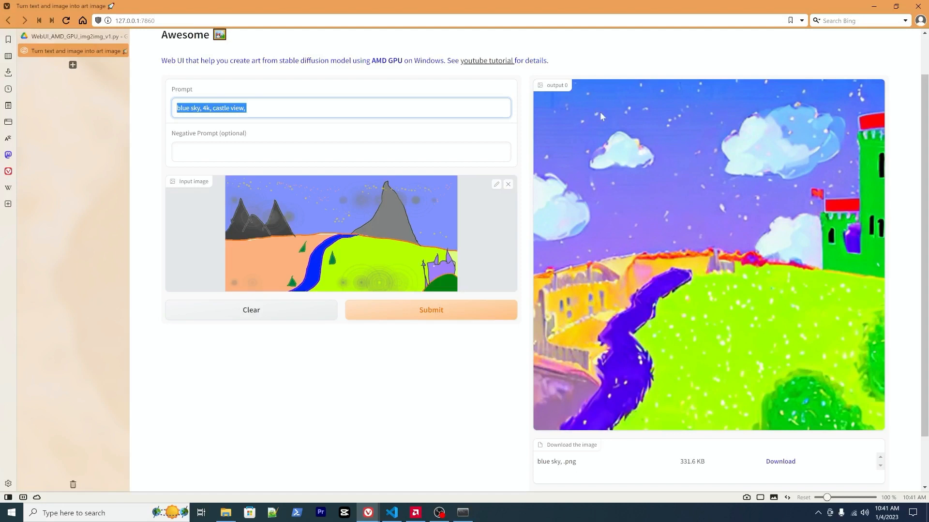
mouse_move(286, 335)
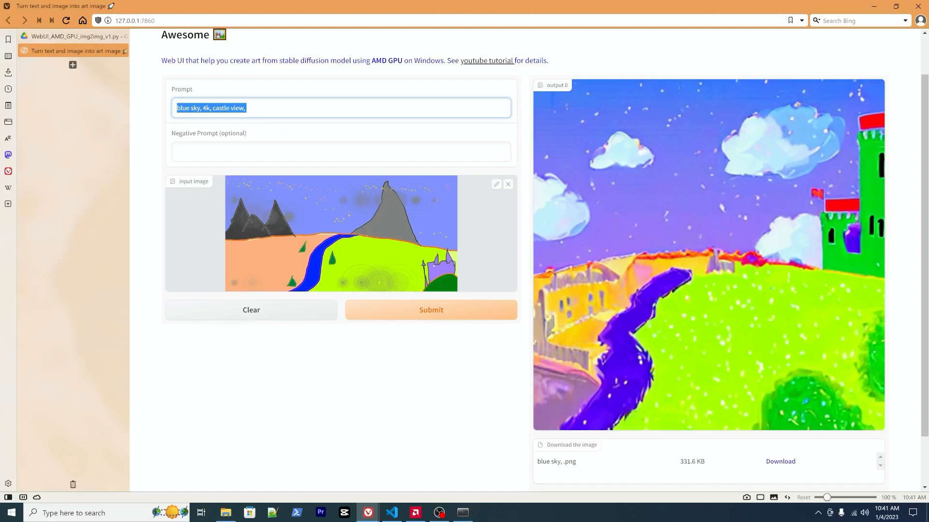
mouse_move(322, 290)
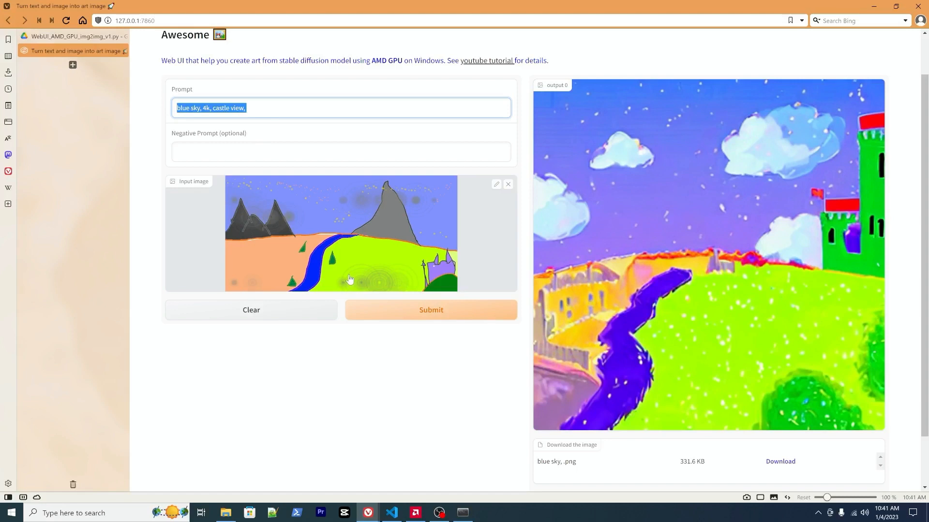
mouse_move(342, 263)
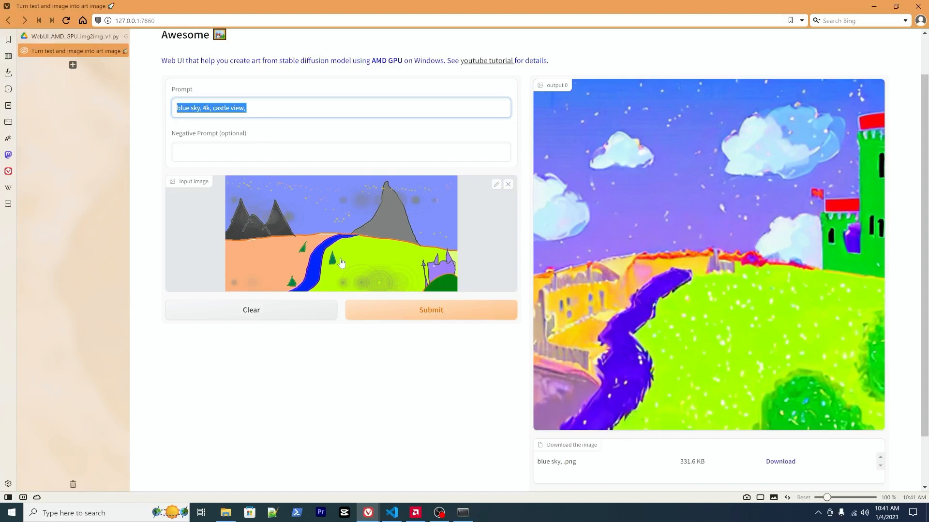
mouse_move(316, 221)
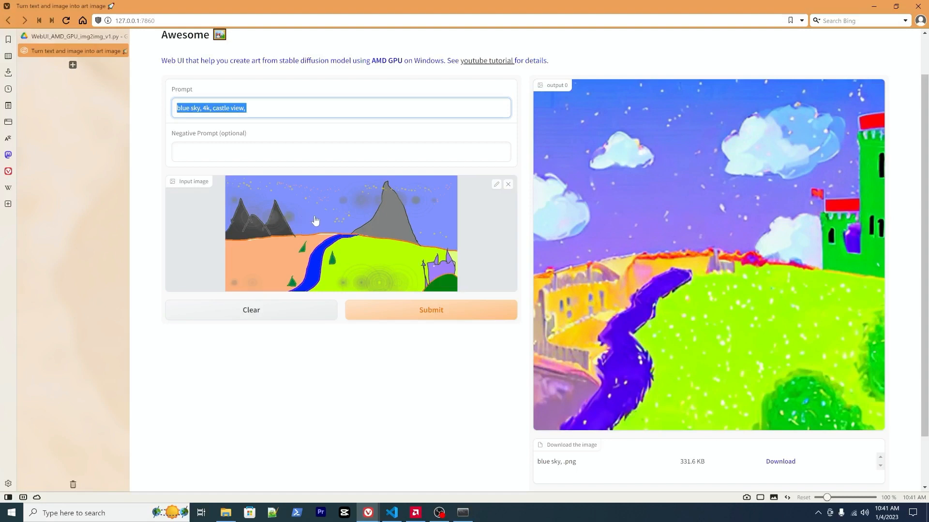
mouse_move(250, 215)
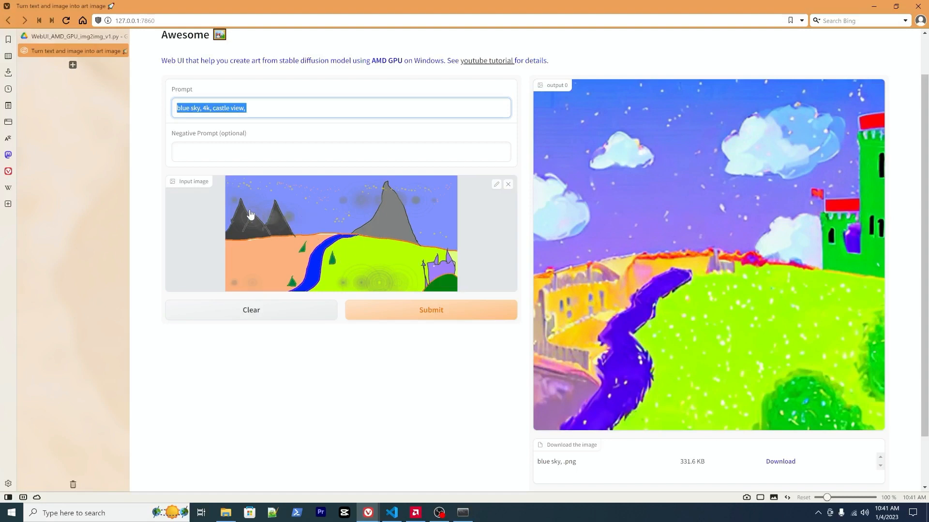
mouse_move(342, 236)
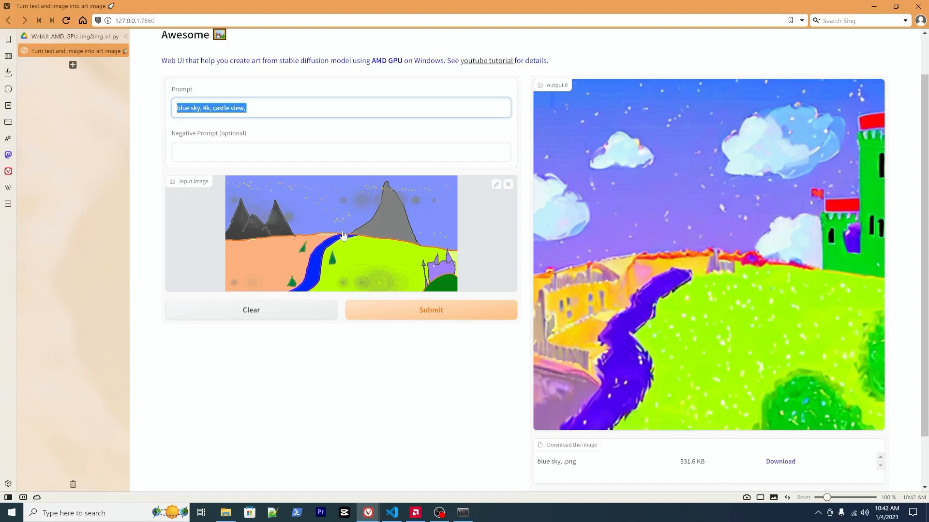
mouse_move(455, 255)
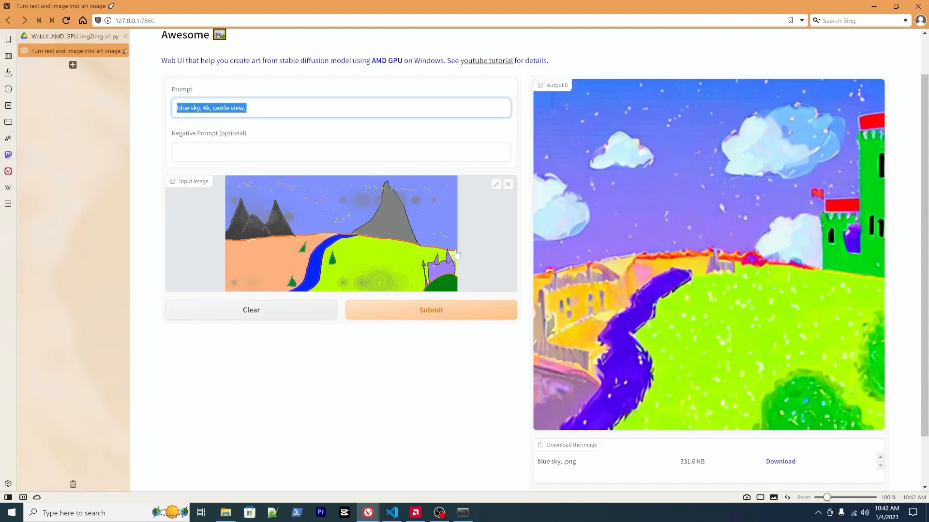
mouse_move(374, 299)
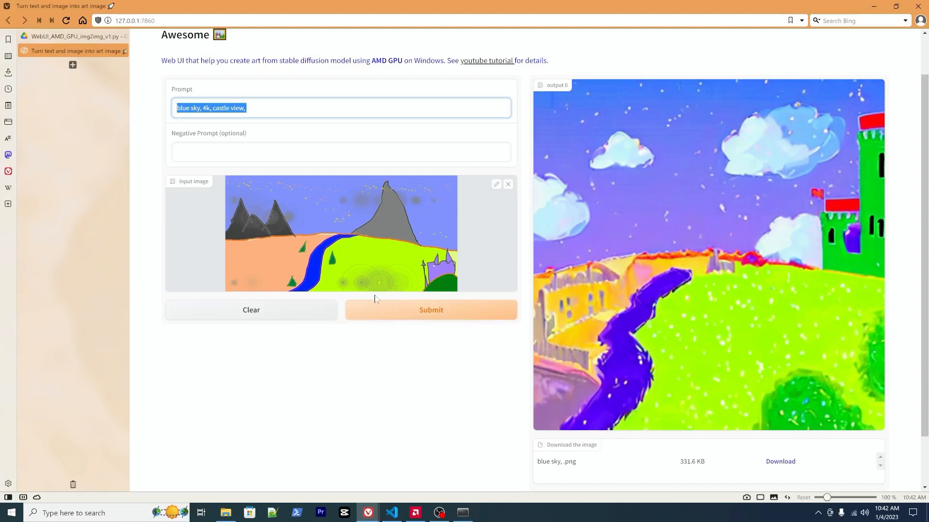
mouse_move(400, 267)
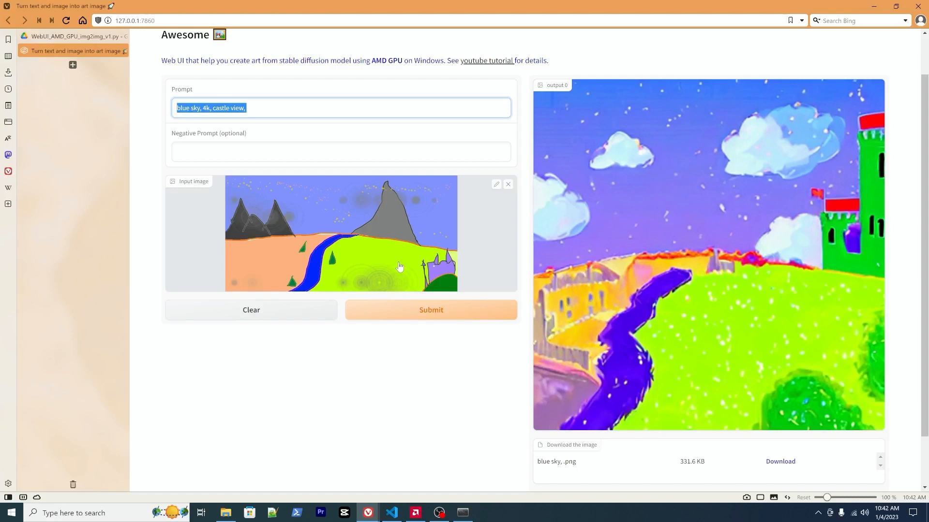
mouse_move(378, 303)
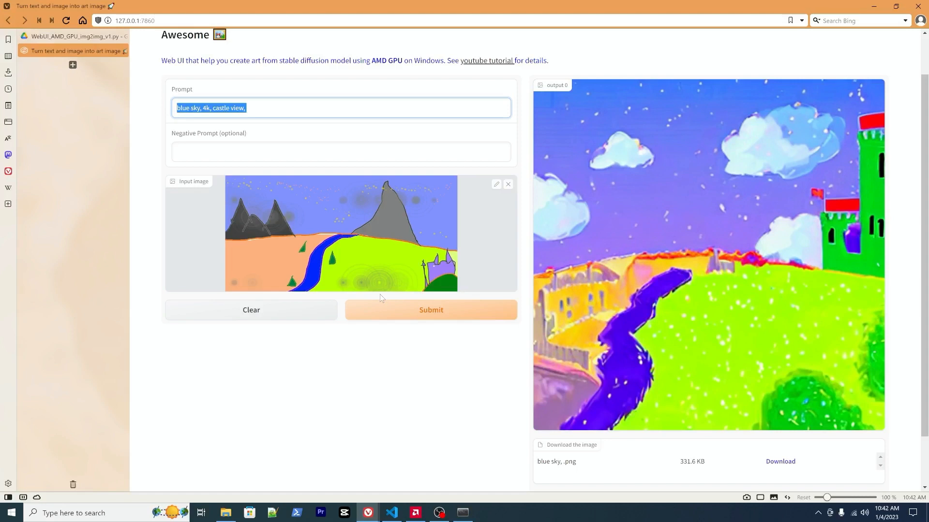
mouse_move(394, 374)
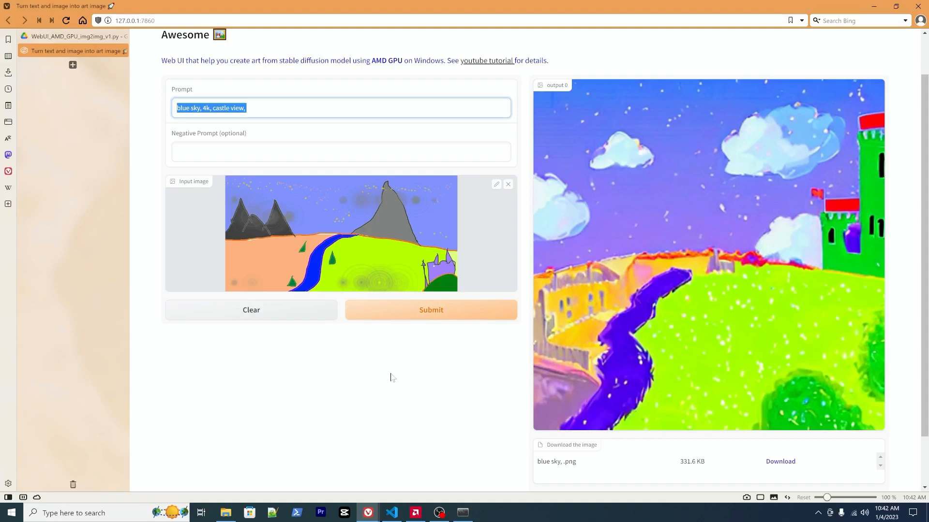
mouse_move(402, 365)
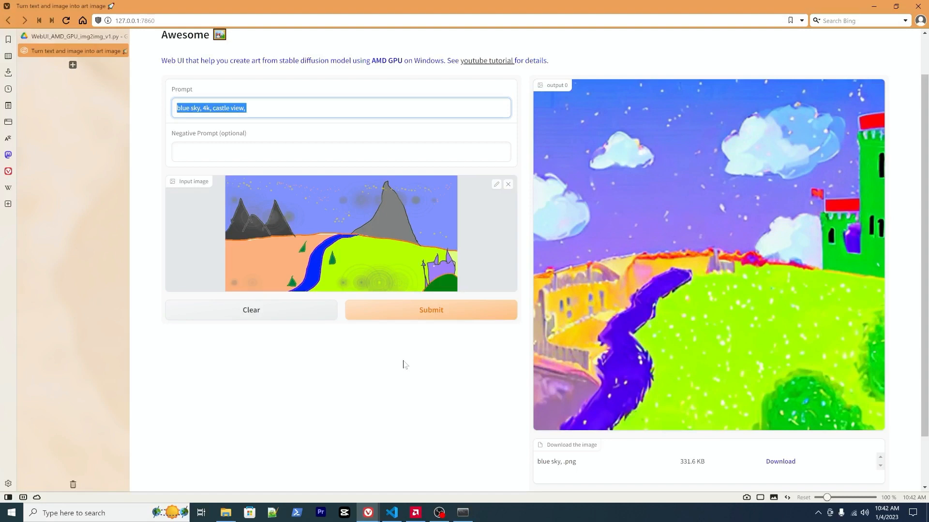
mouse_move(413, 354)
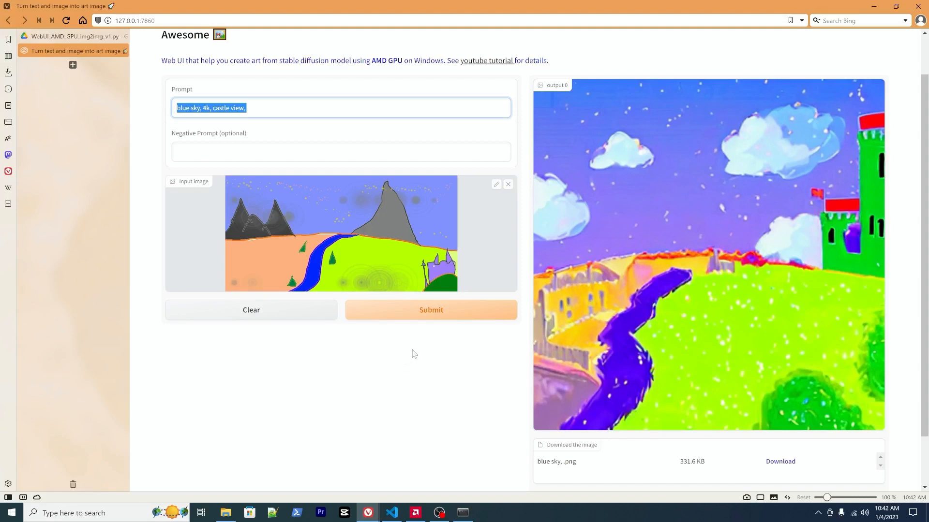
mouse_move(408, 328)
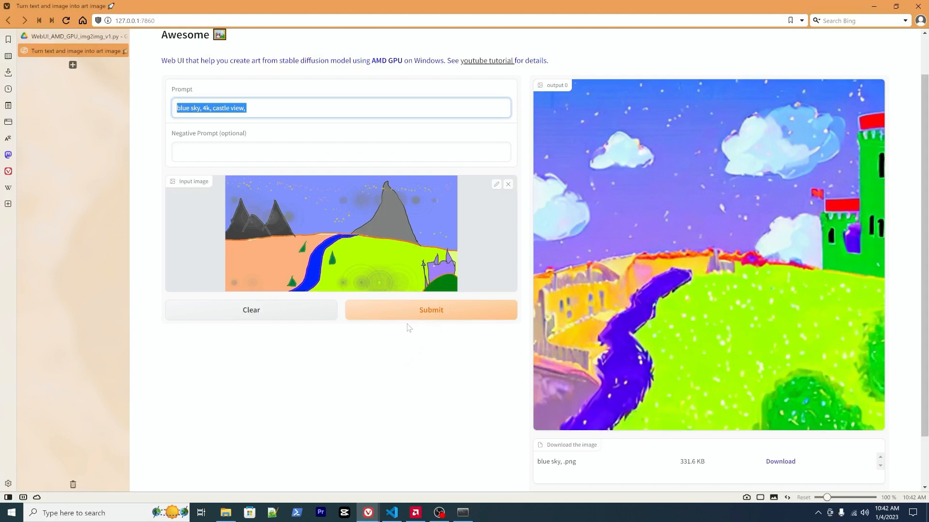